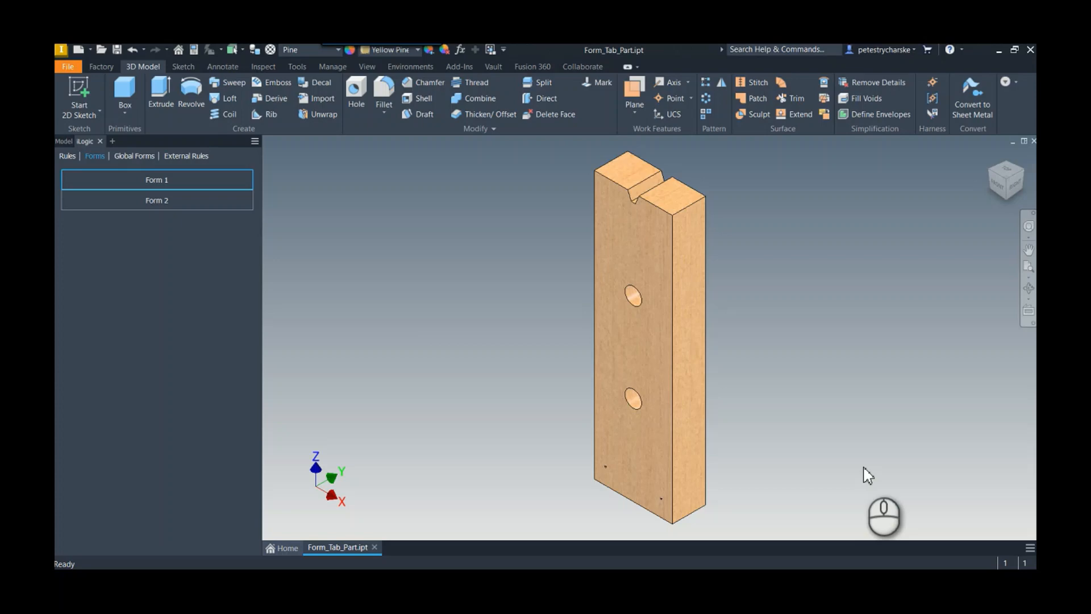
mouse_move(699, 304)
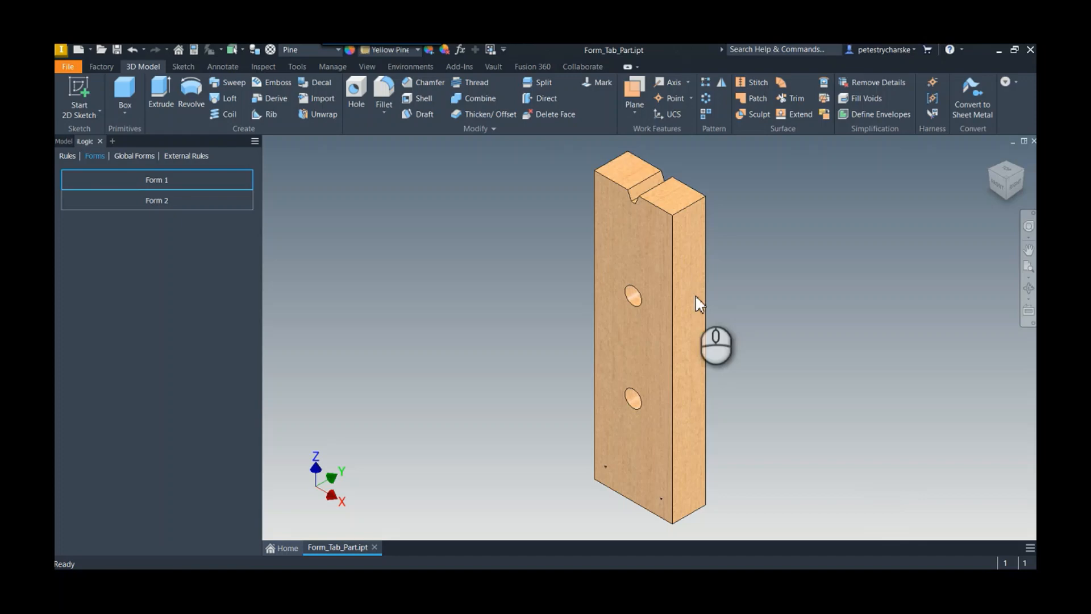
- Show Form_Tab_Part's feature tree of extrusions, work features and holes in the Model browser
left_click(64, 140)
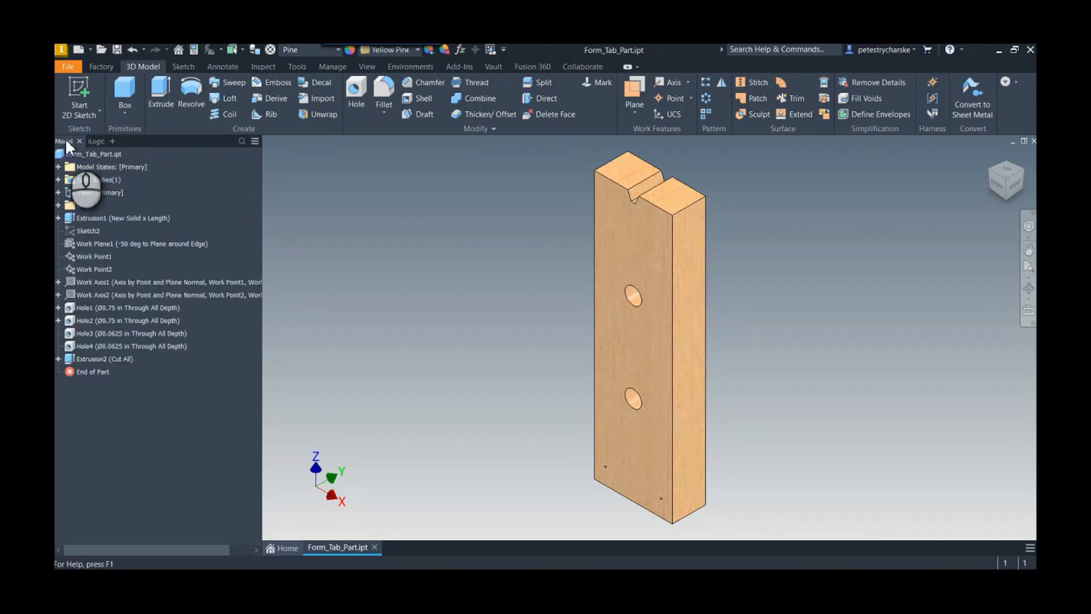
left_click(127, 320)
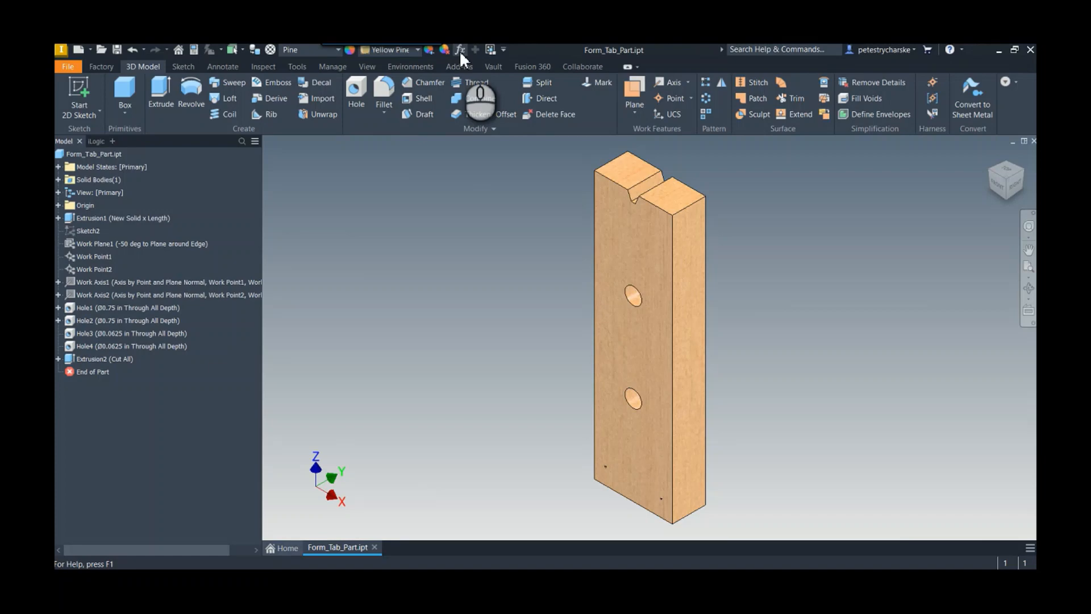
mouse_move(459, 50)
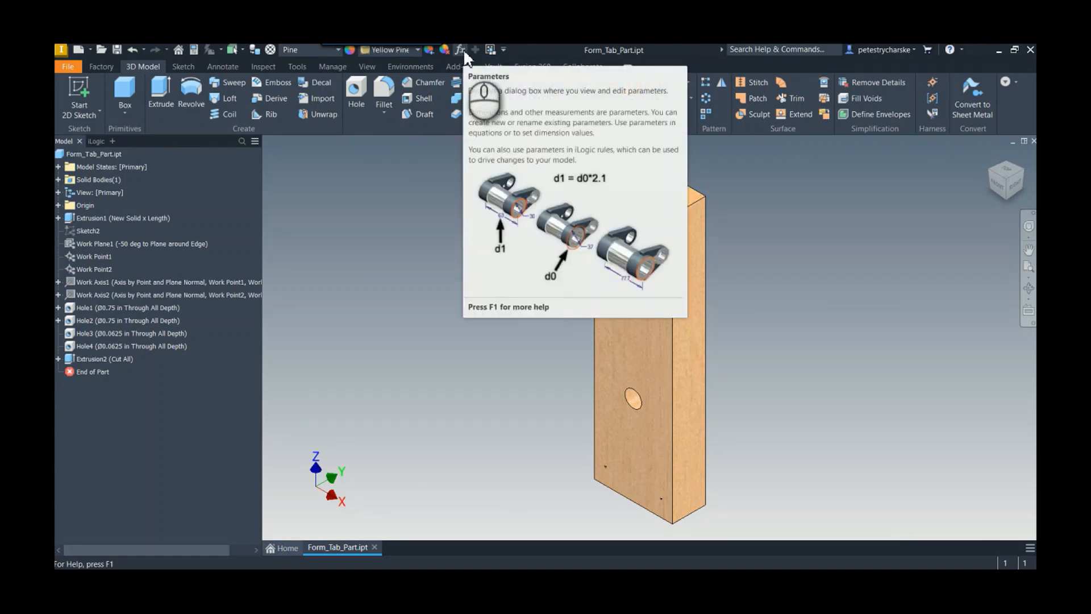
left_click(459, 49)
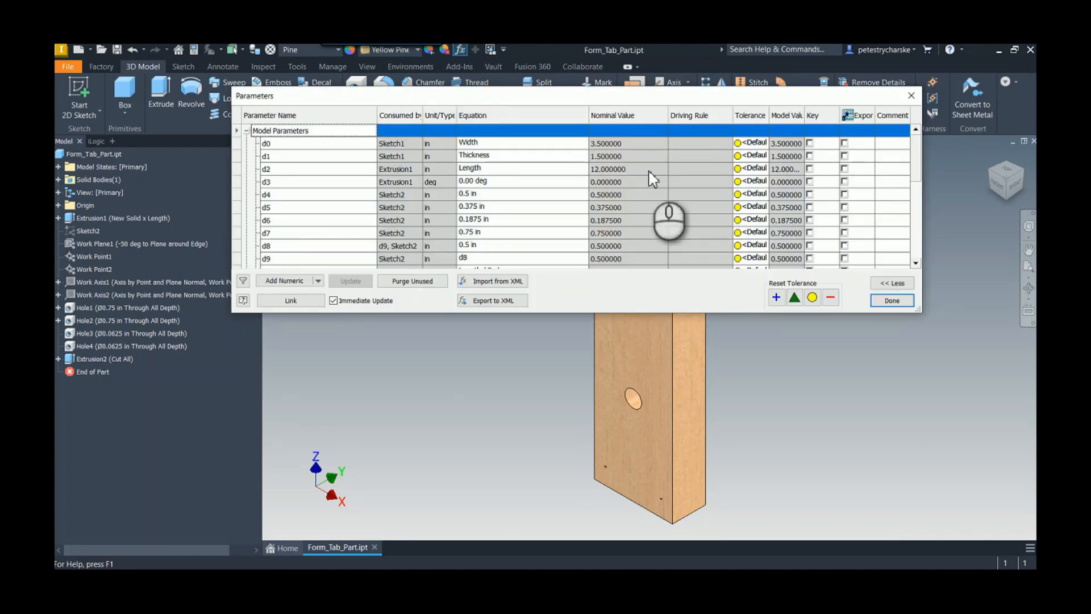
scroll("down", 3)
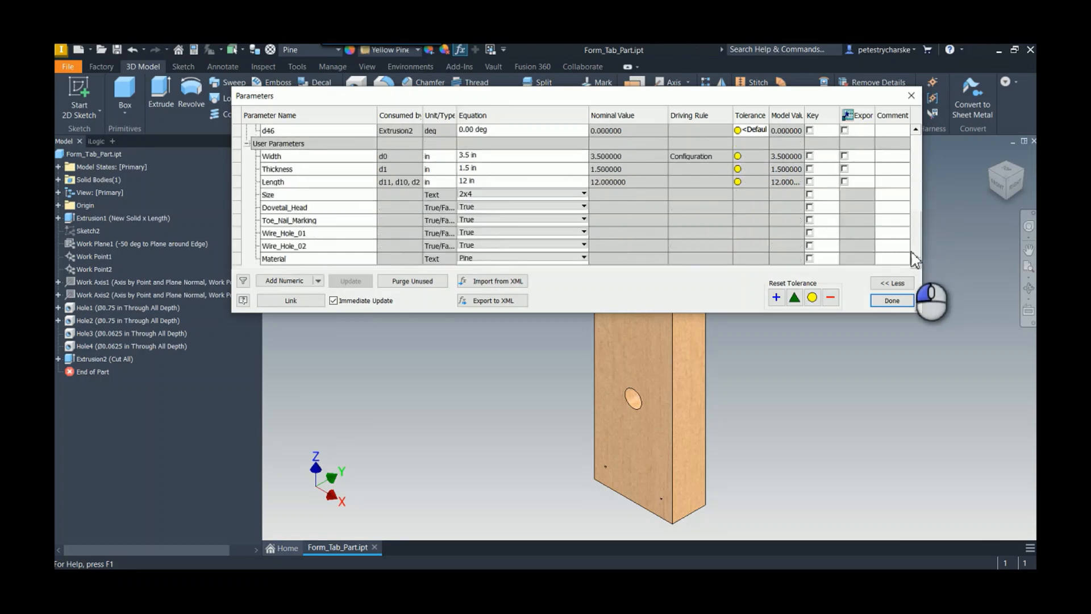
mouse_move(471, 184)
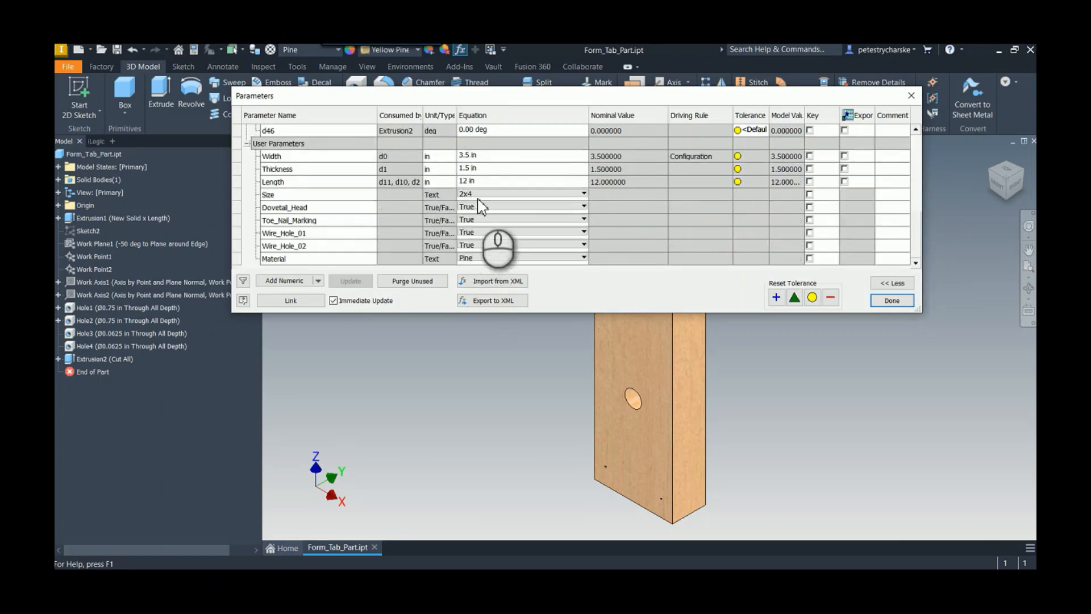
mouse_move(891, 300)
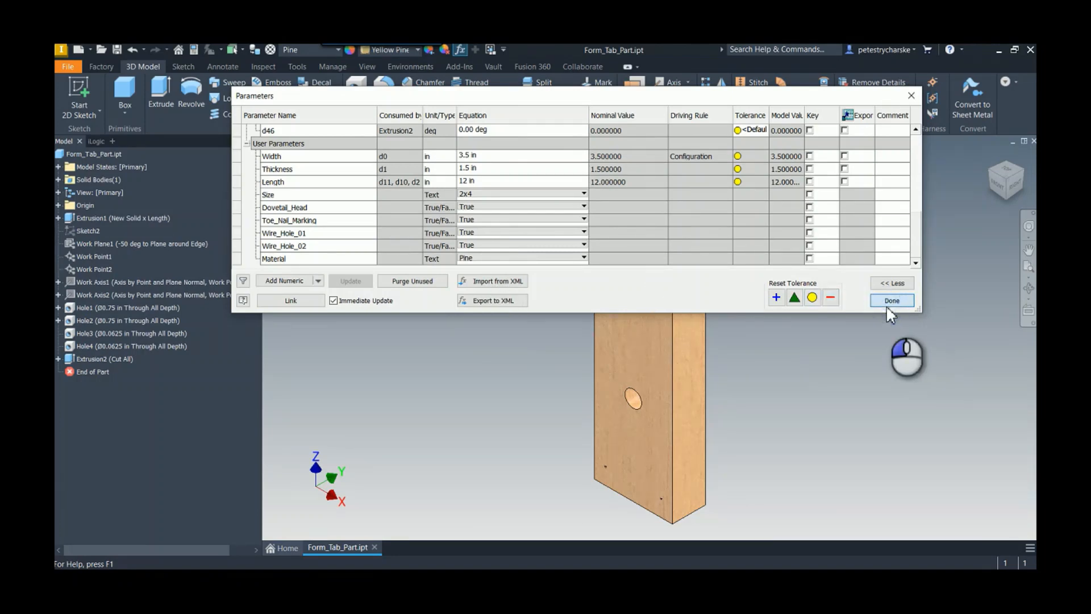
left_click(892, 300)
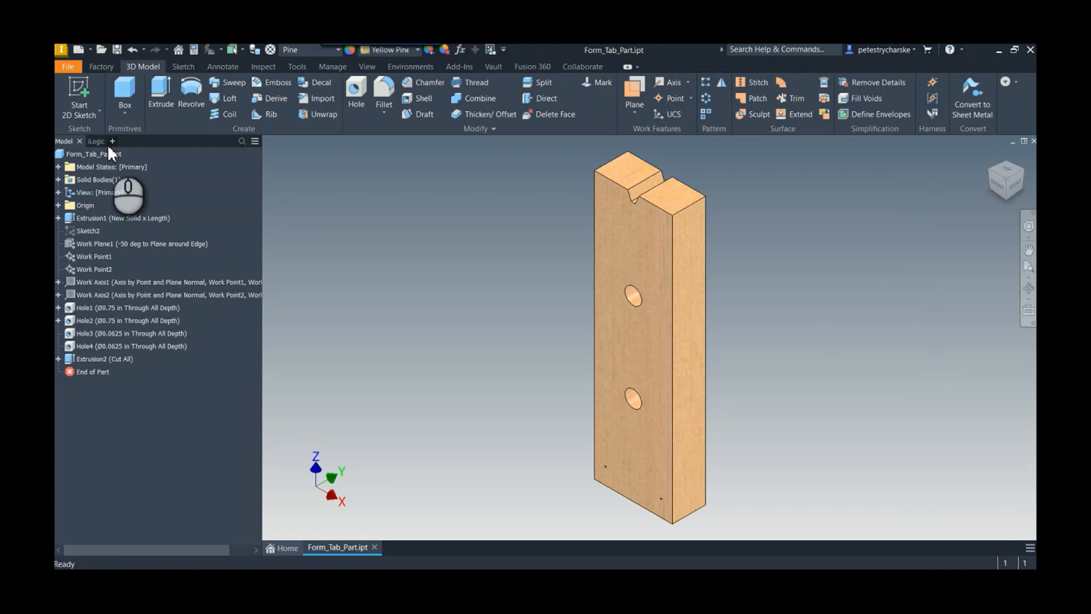
- Open Form 1 from the iLogic browser's Forms list
left_click(85, 142)
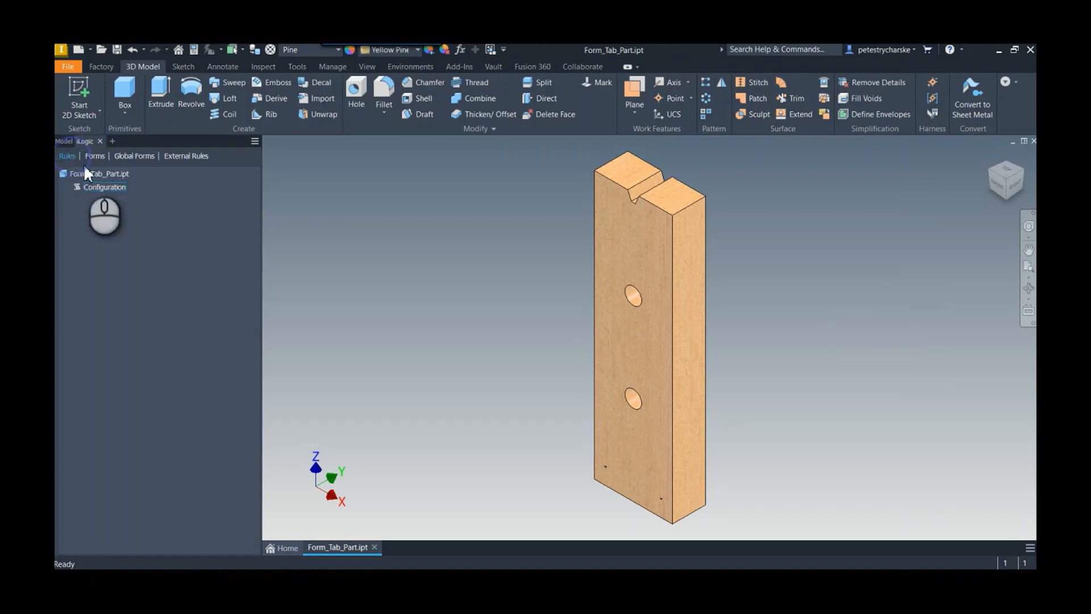
left_click(95, 155)
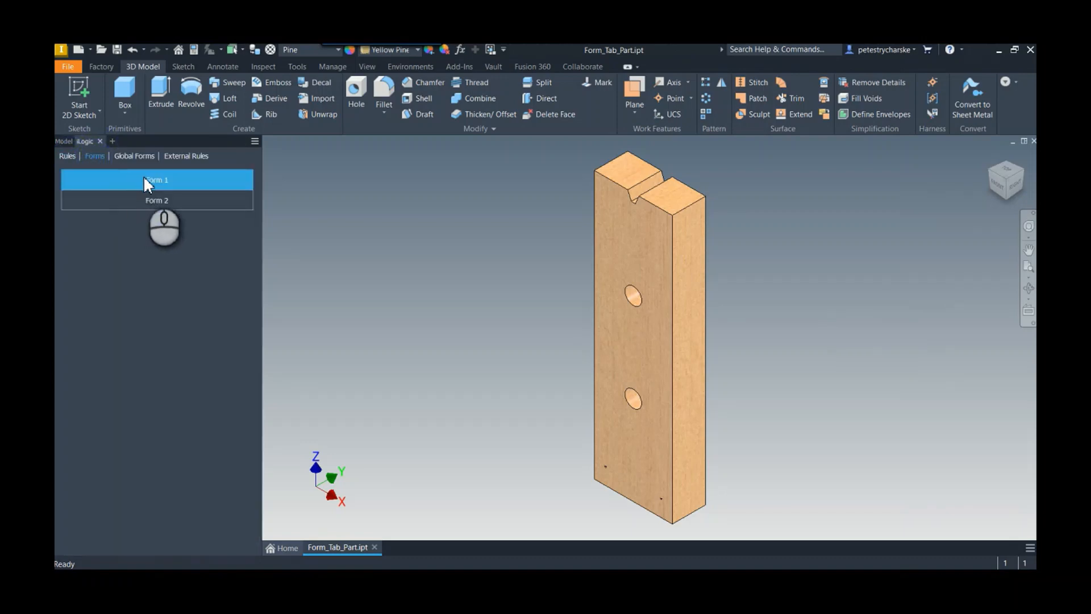
double_click(157, 179)
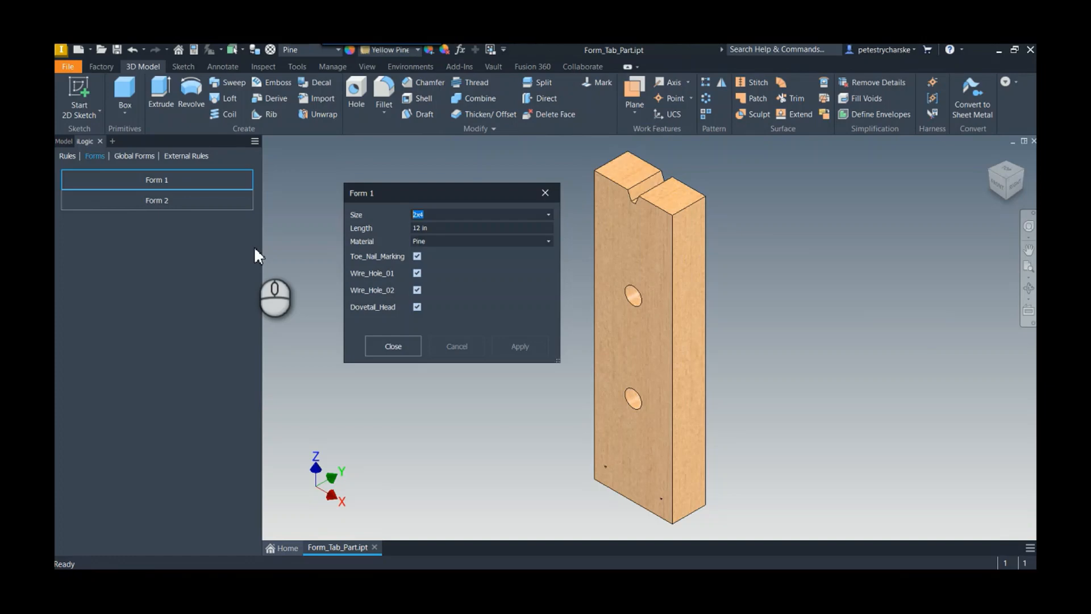
mouse_move(332, 234)
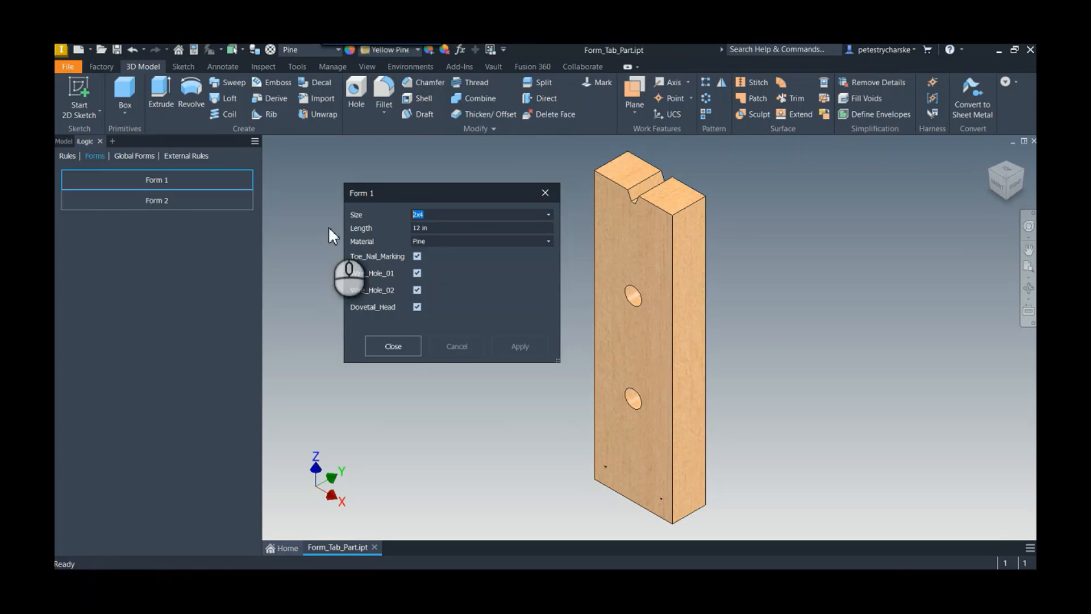
mouse_move(447, 220)
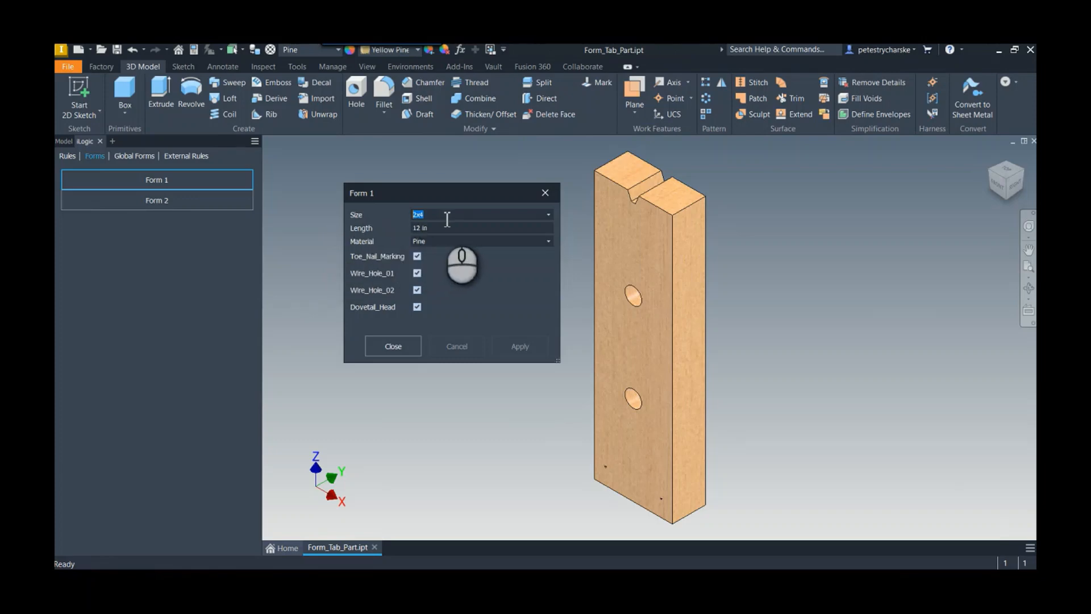
- In Form 1 choose 2x6, length 18, uncheck Dovetail_Head, apply, and close
left_click(549, 214)
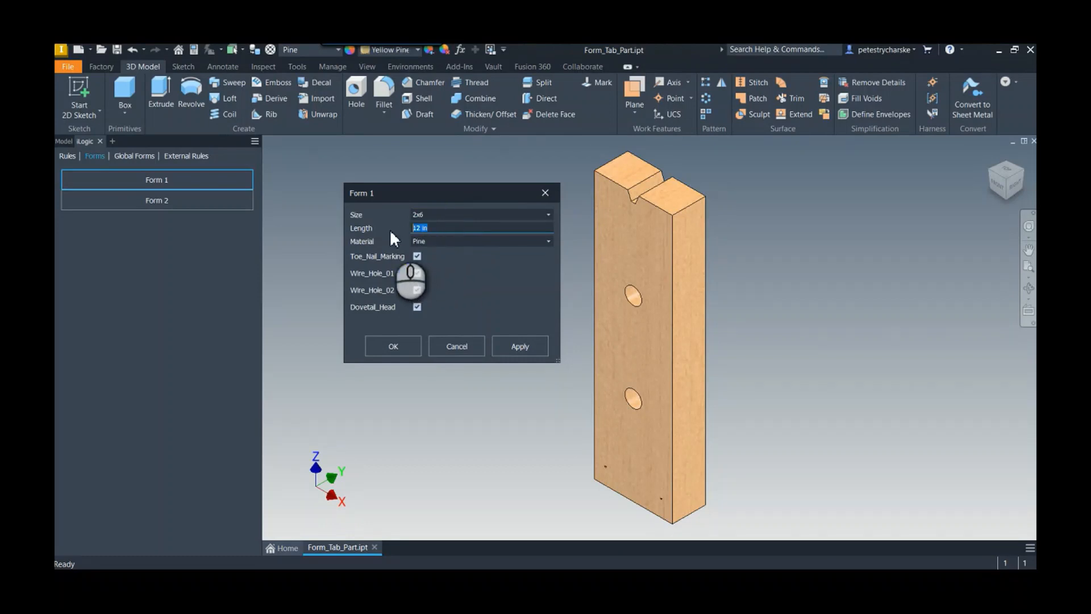
type("18")
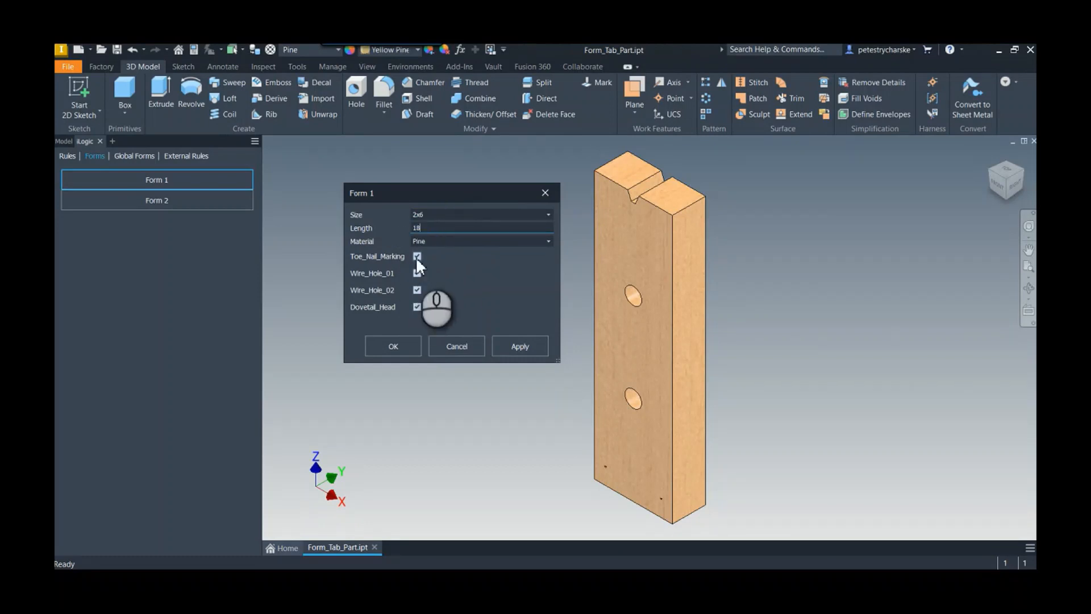
left_click(416, 307)
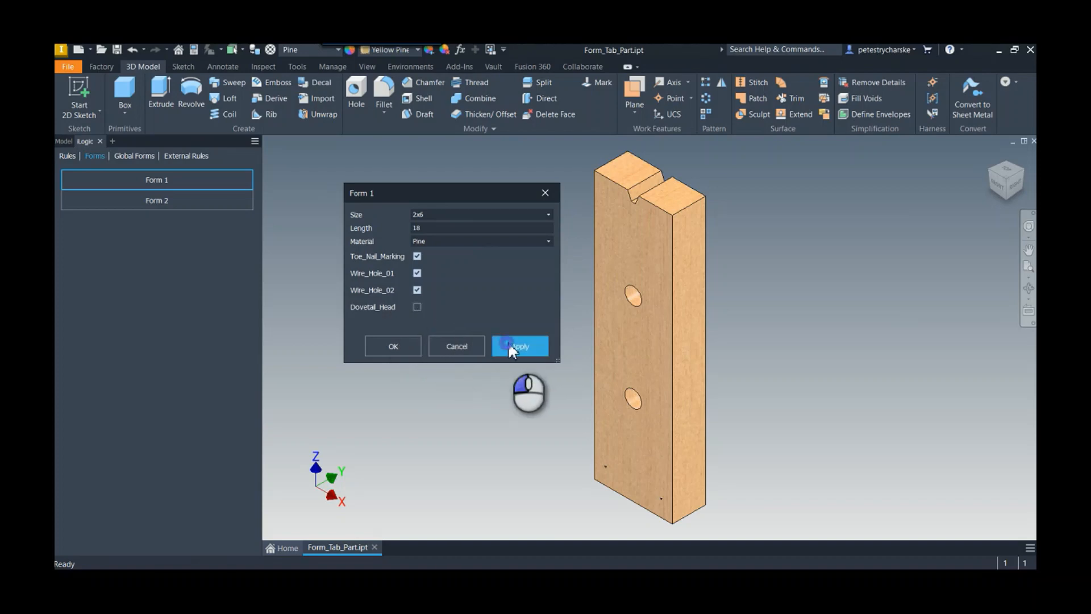
left_click(519, 346)
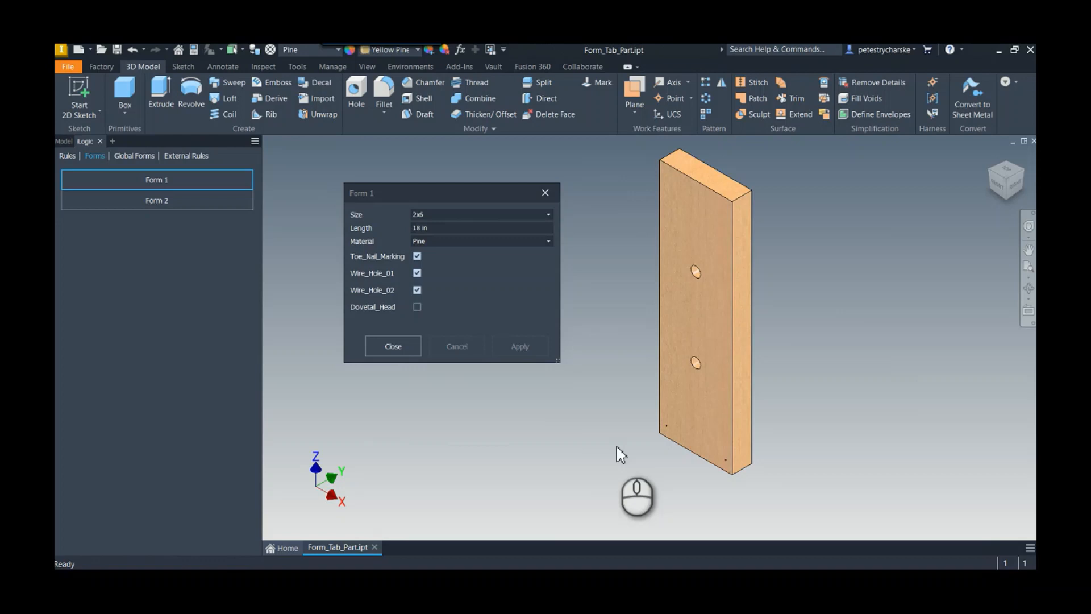
mouse_move(432, 214)
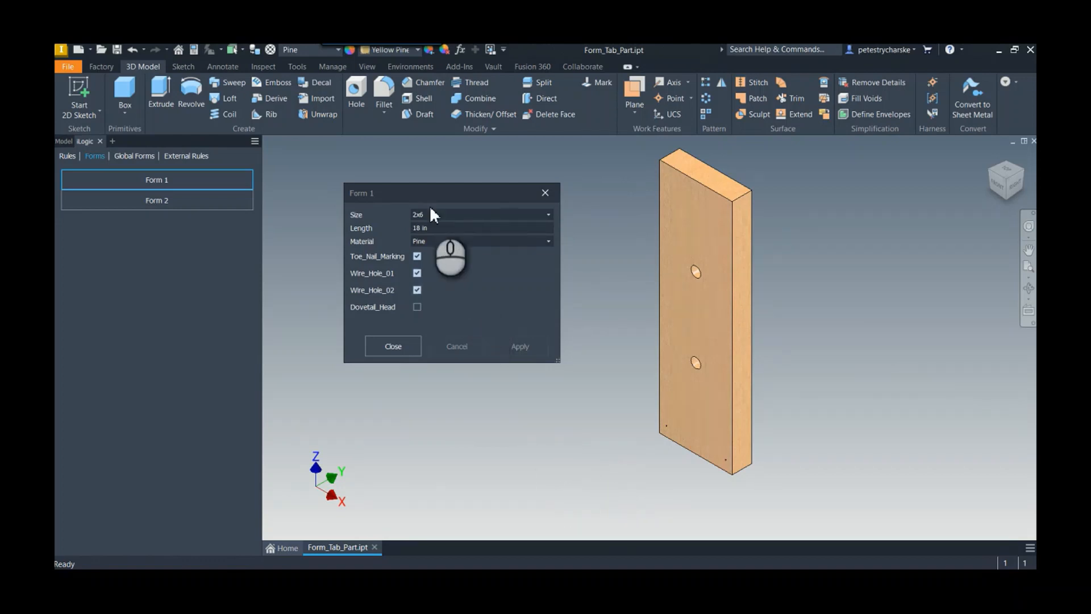
mouse_move(381, 280)
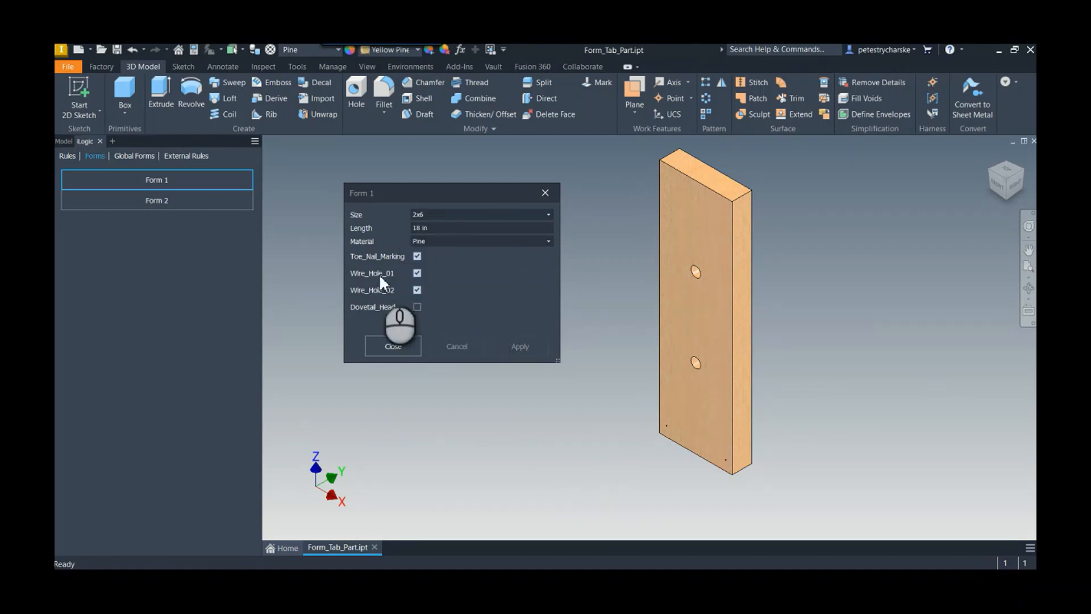
mouse_move(462, 325)
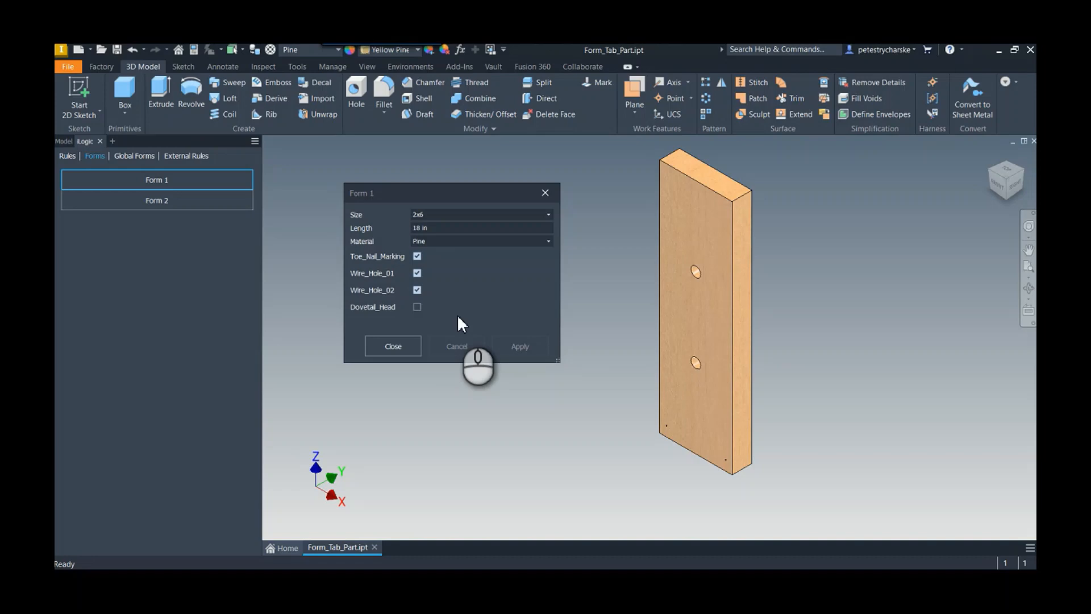
left_click(392, 346)
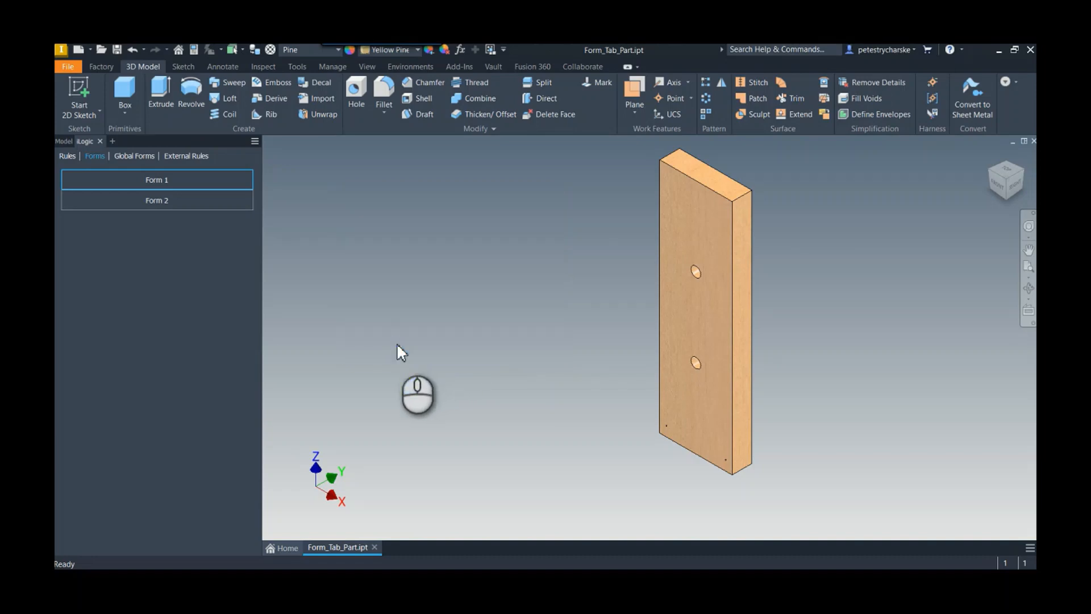
mouse_move(240, 225)
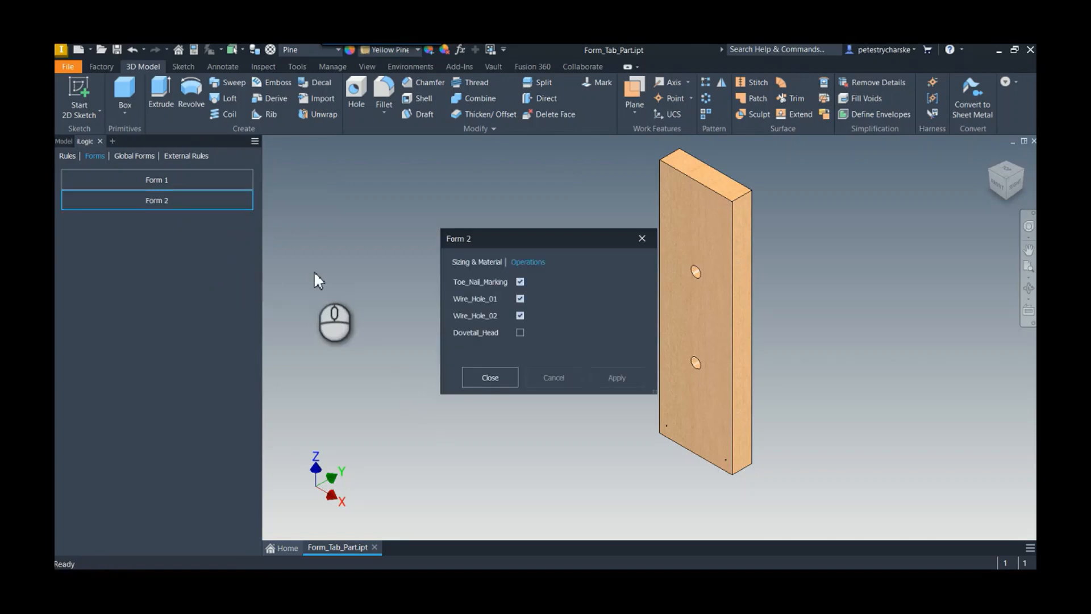
mouse_move(480, 270)
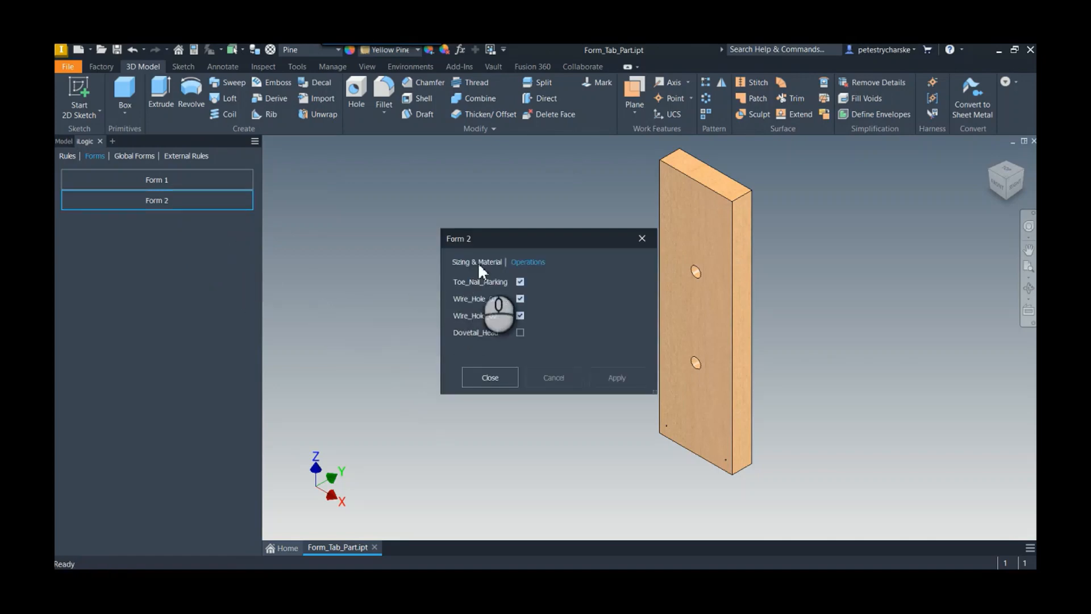
- Browse Form 2's Operations and Sizing & Material tabs, including the stud size list
left_click(527, 262)
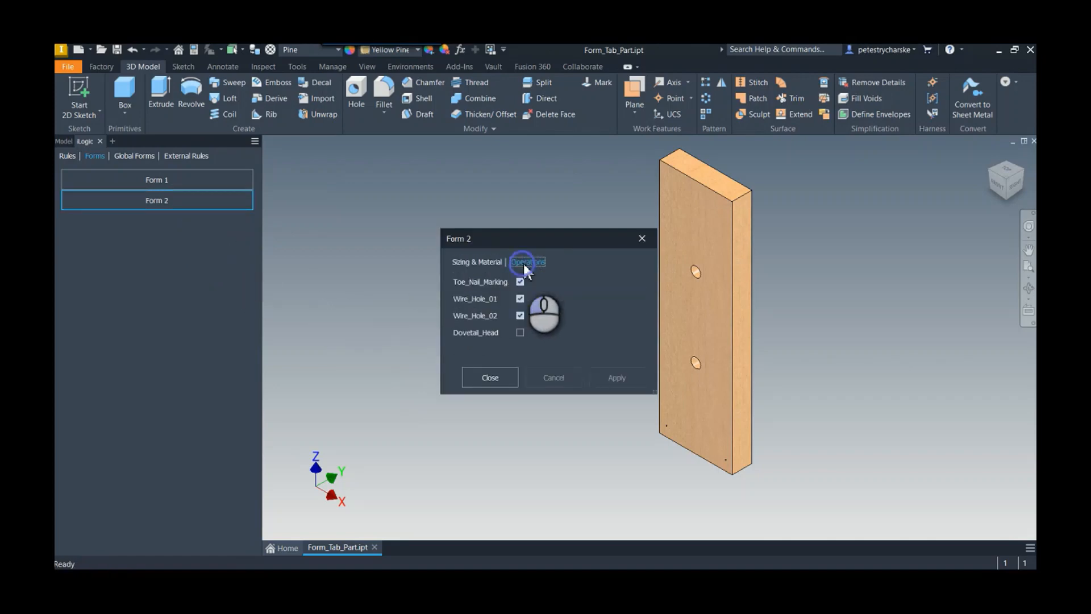
left_click(476, 261)
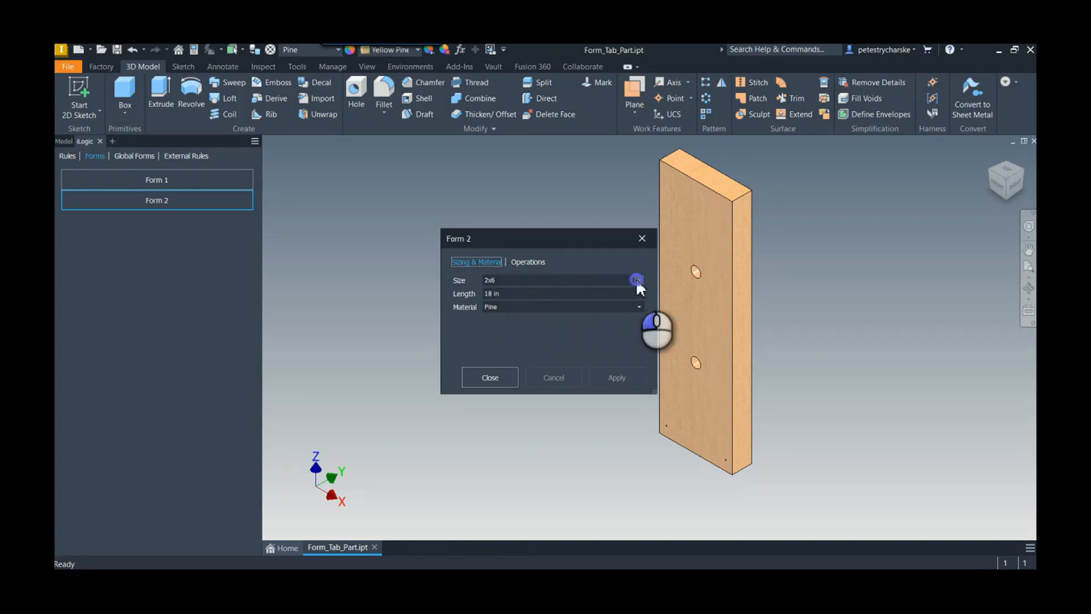
left_click(636, 279)
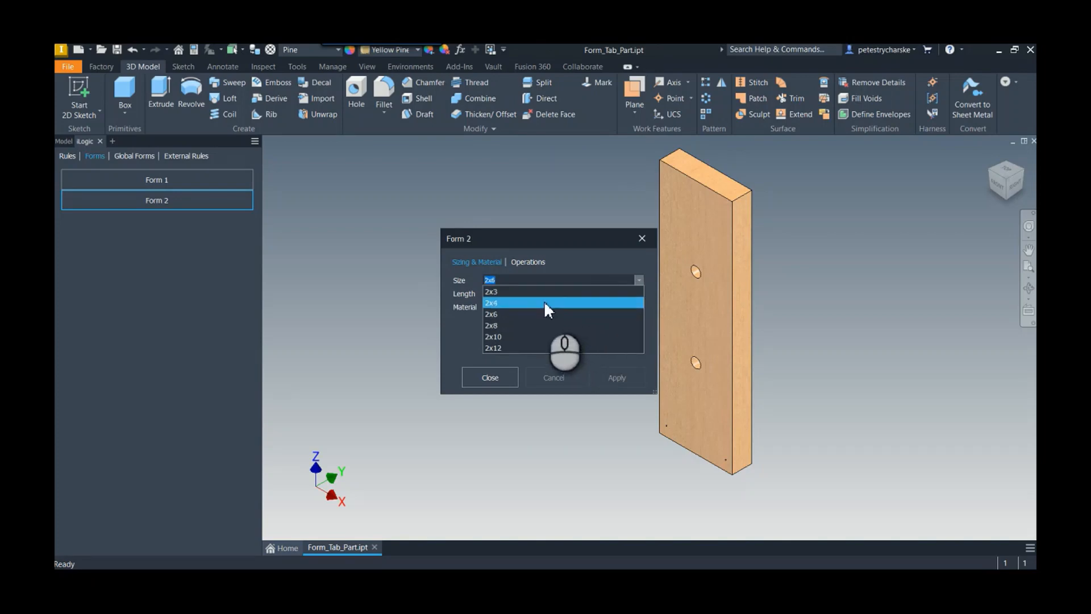
left_click(491, 303)
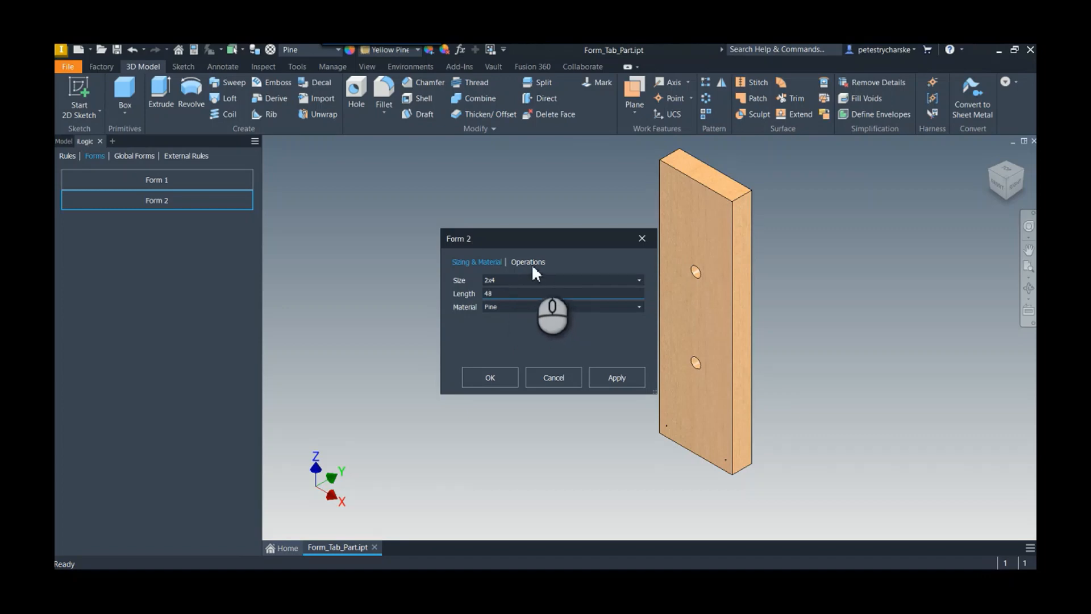
left_click(527, 261)
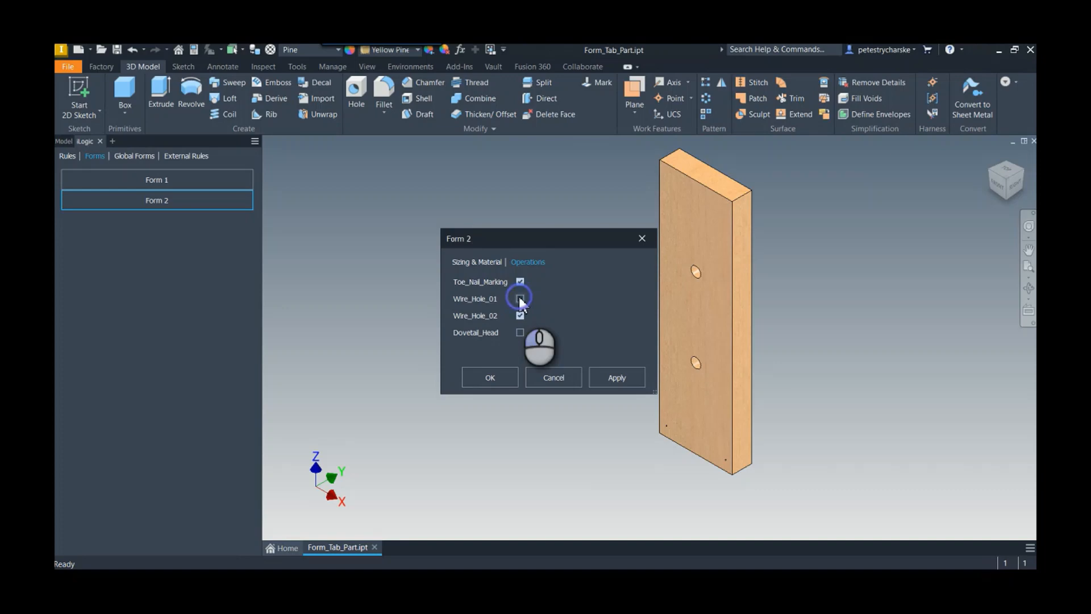
- Turn off Wire_Hole_01, apply Form 2 to rebuild the stud, and close it
left_click(520, 298)
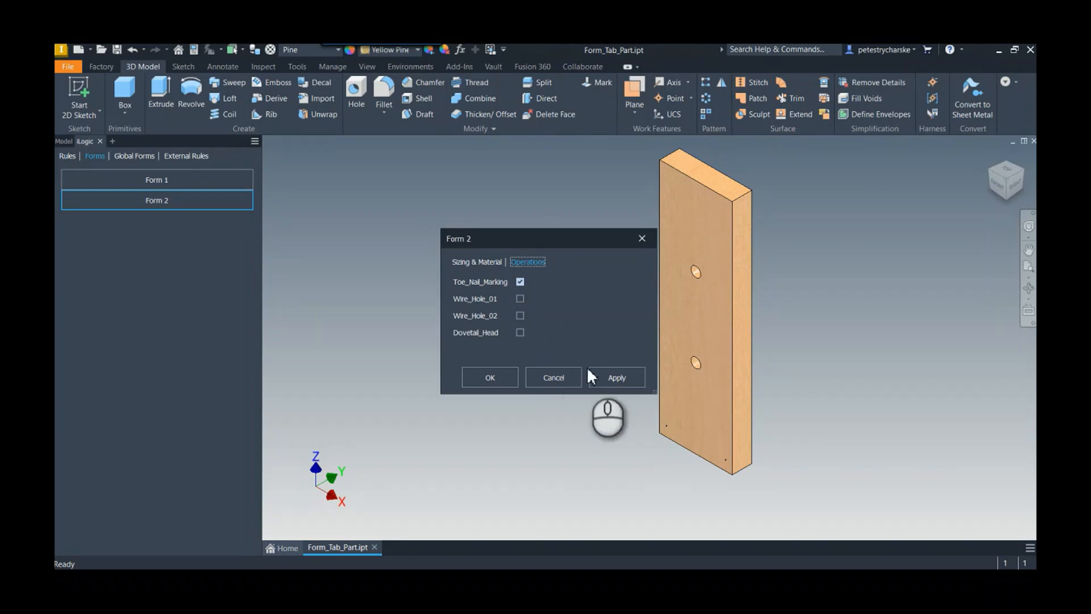
left_click(617, 377)
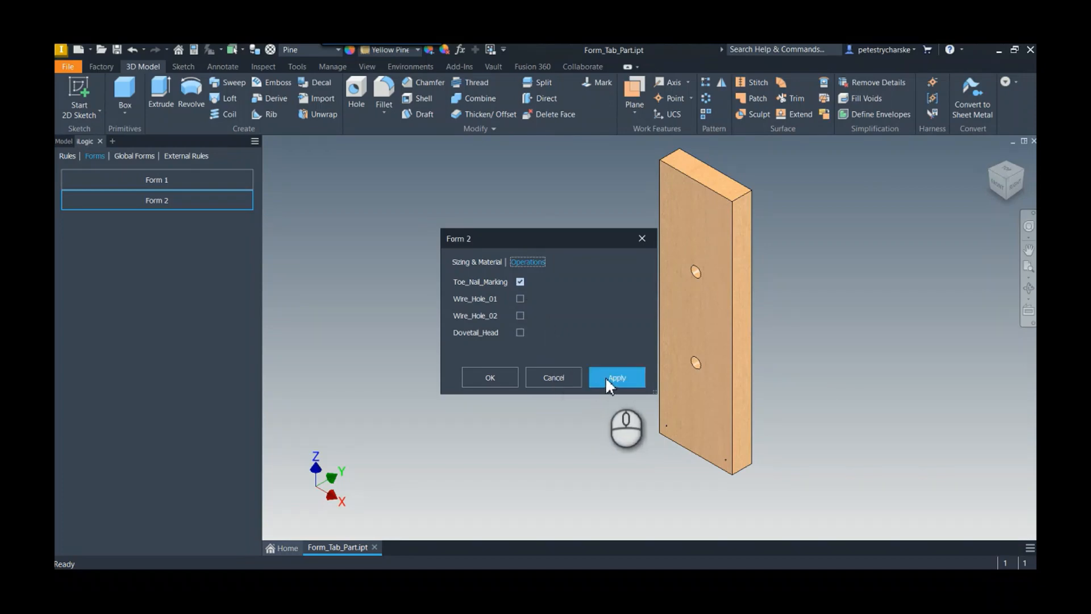
left_click(615, 378)
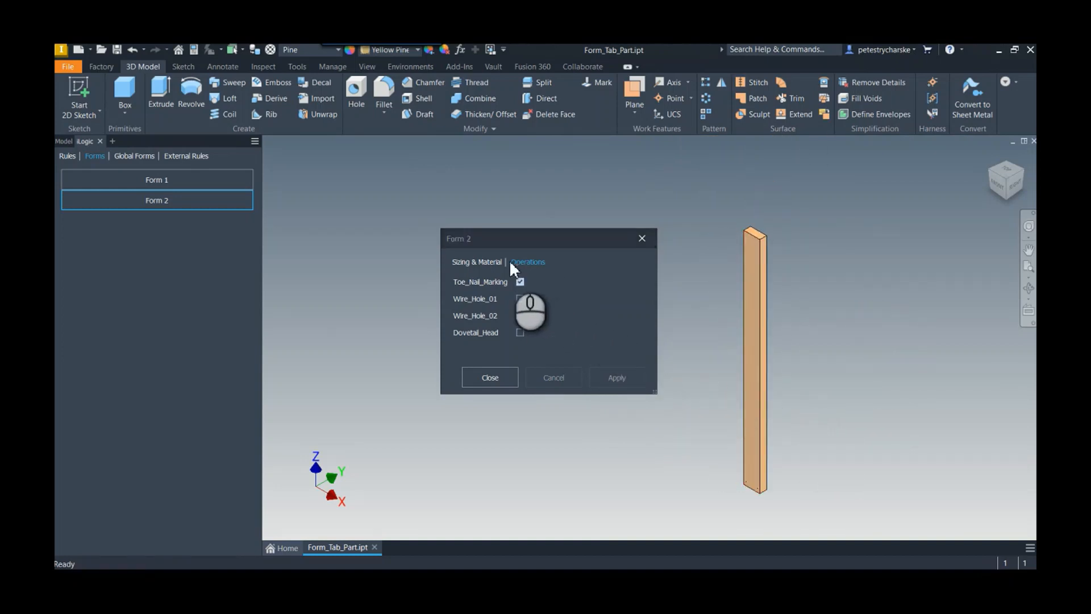
mouse_move(501, 270)
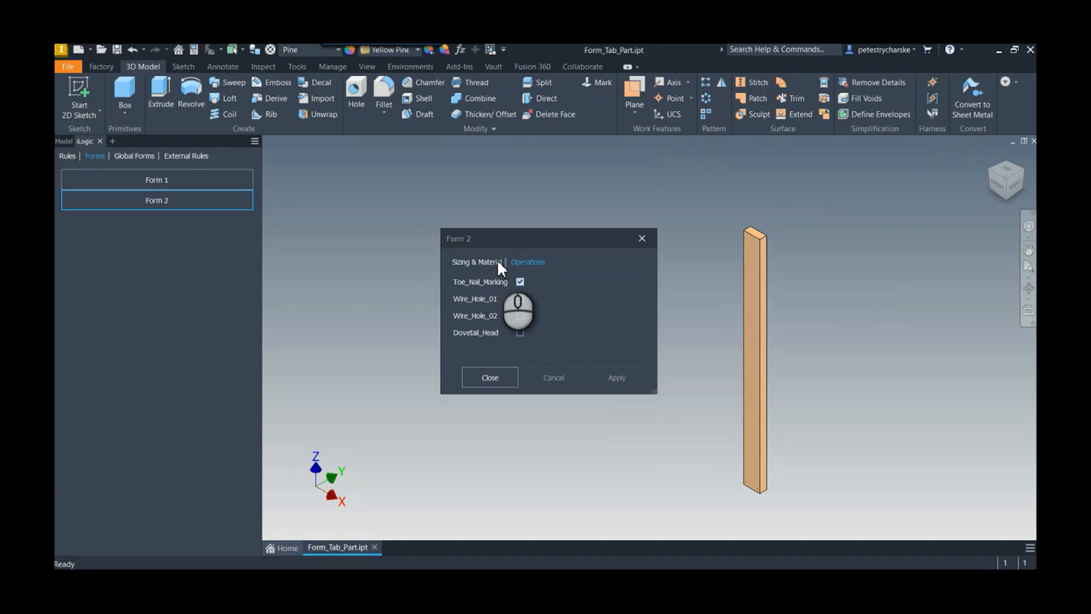
left_click(527, 262)
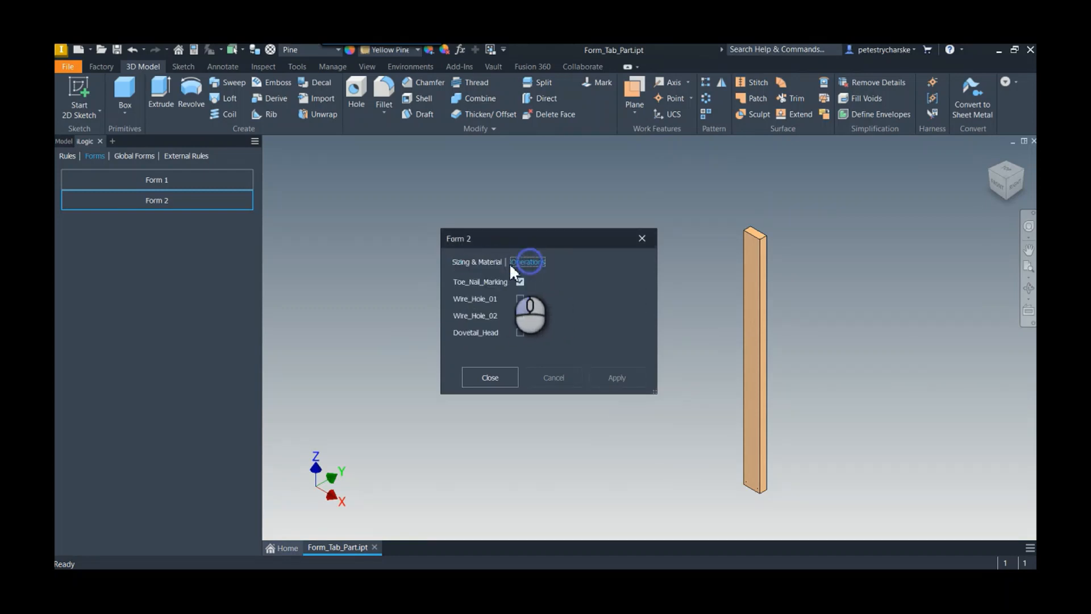
left_click(527, 262)
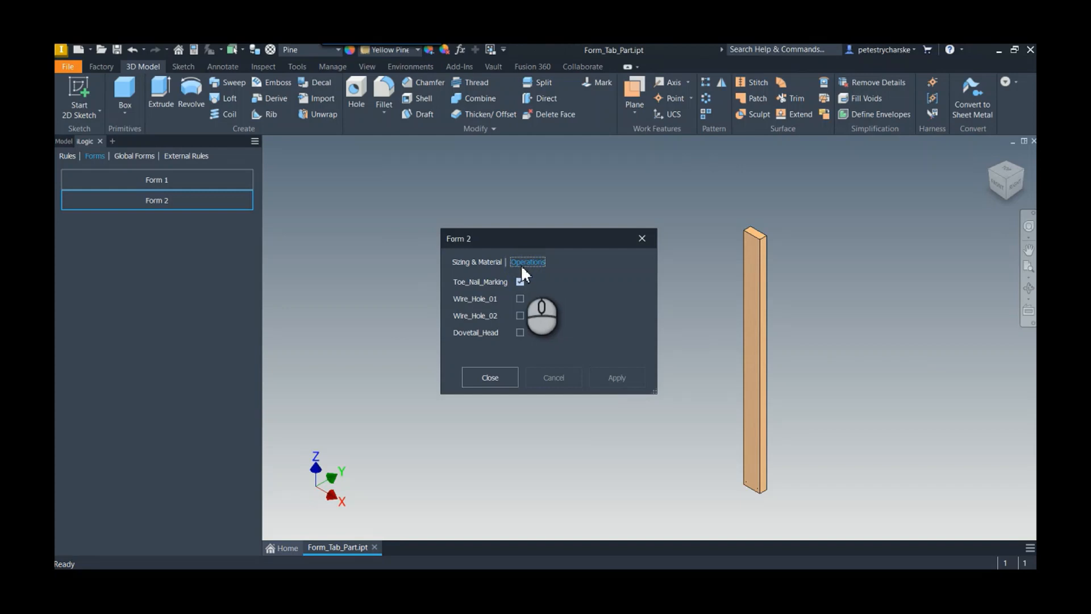
left_click(489, 377)
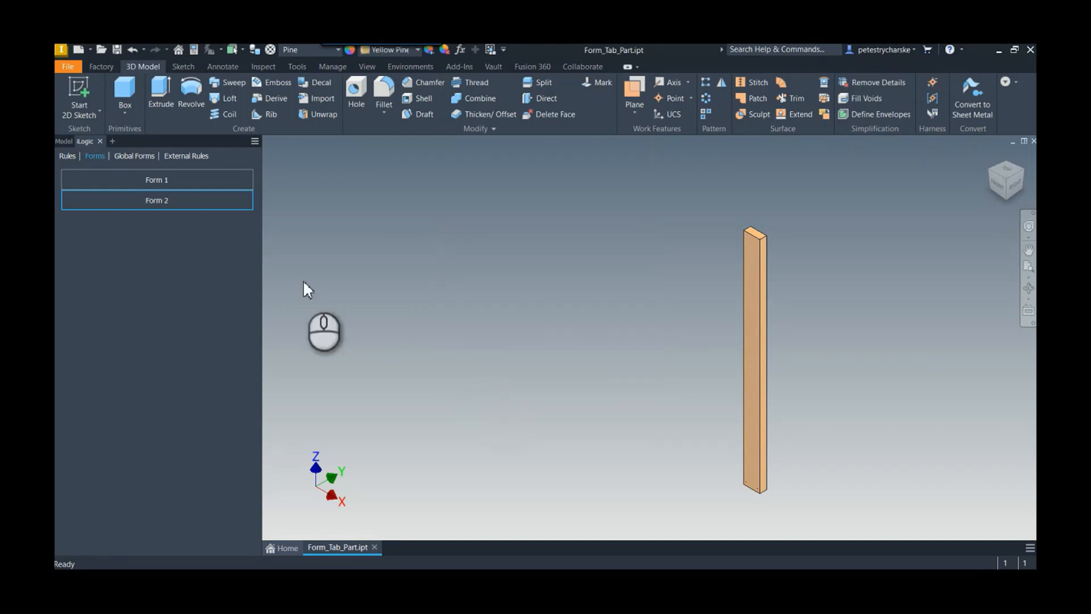
mouse_move(180, 246)
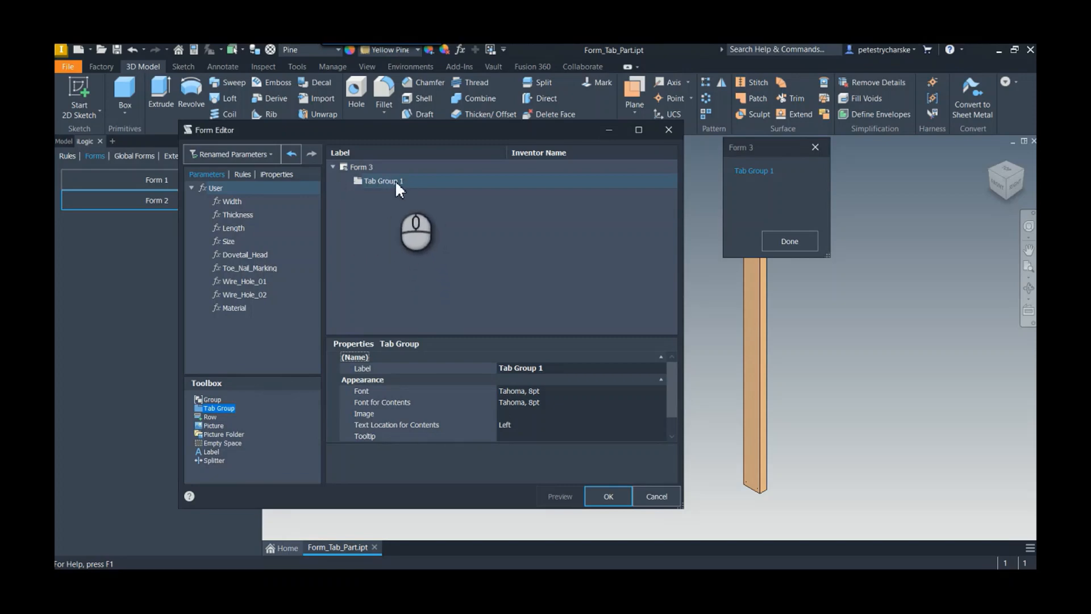
- Rename Form 3's first tab group 'Size and Material' and move Material below Length
double_click(383, 181)
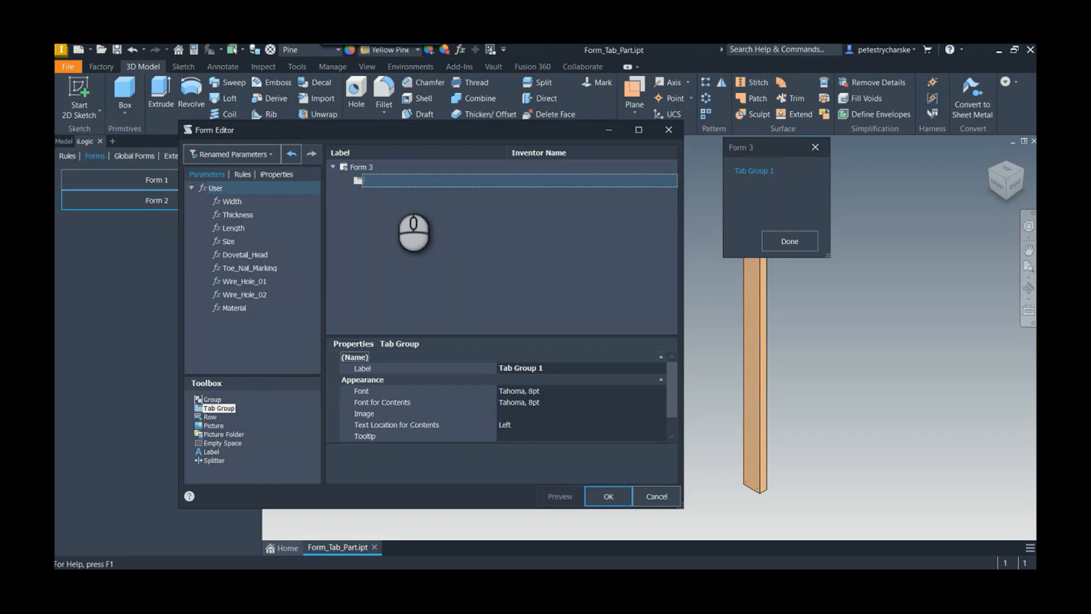
type("Size and Material")
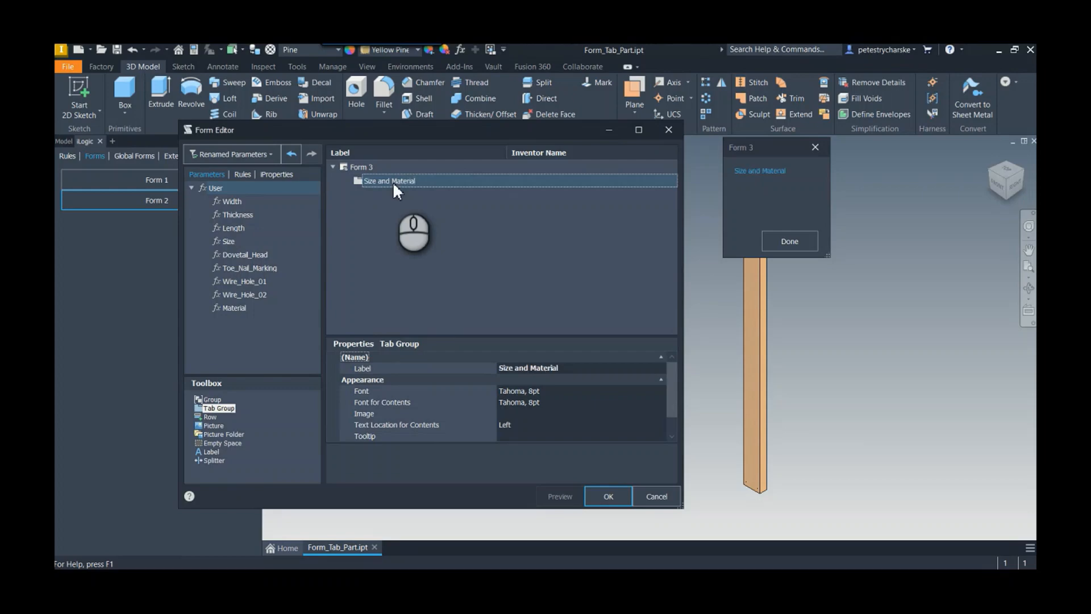
mouse_move(277, 235)
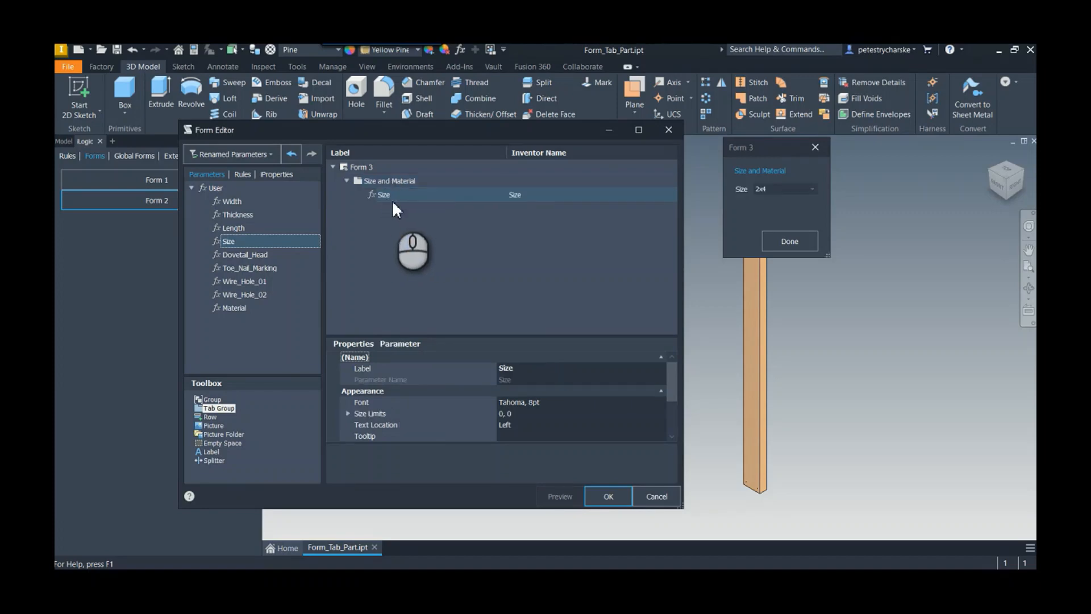
mouse_move(254, 272)
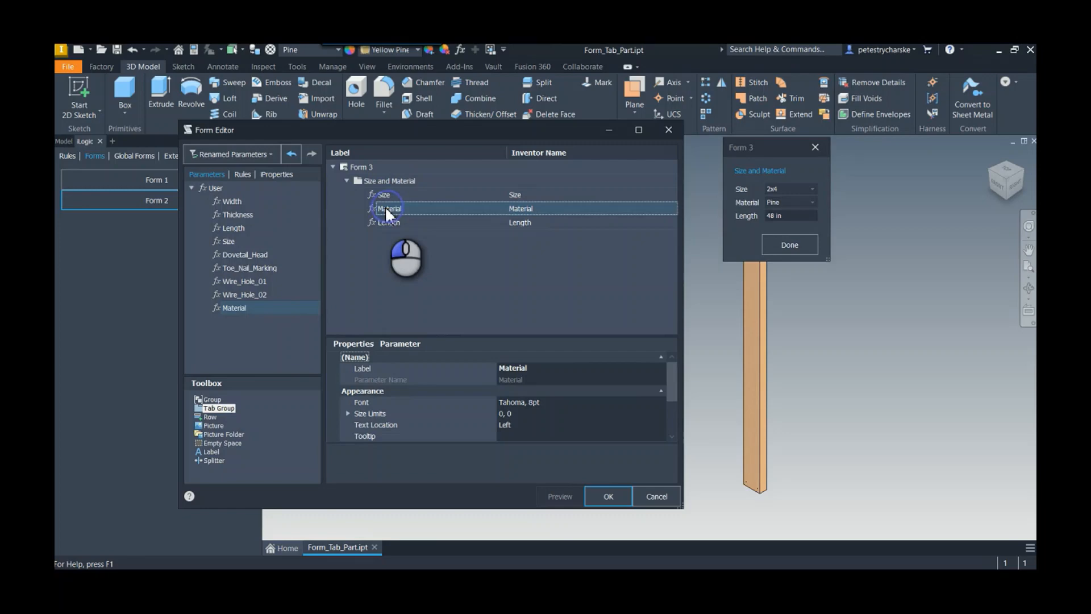
left_click_drag(388, 208, 388, 222)
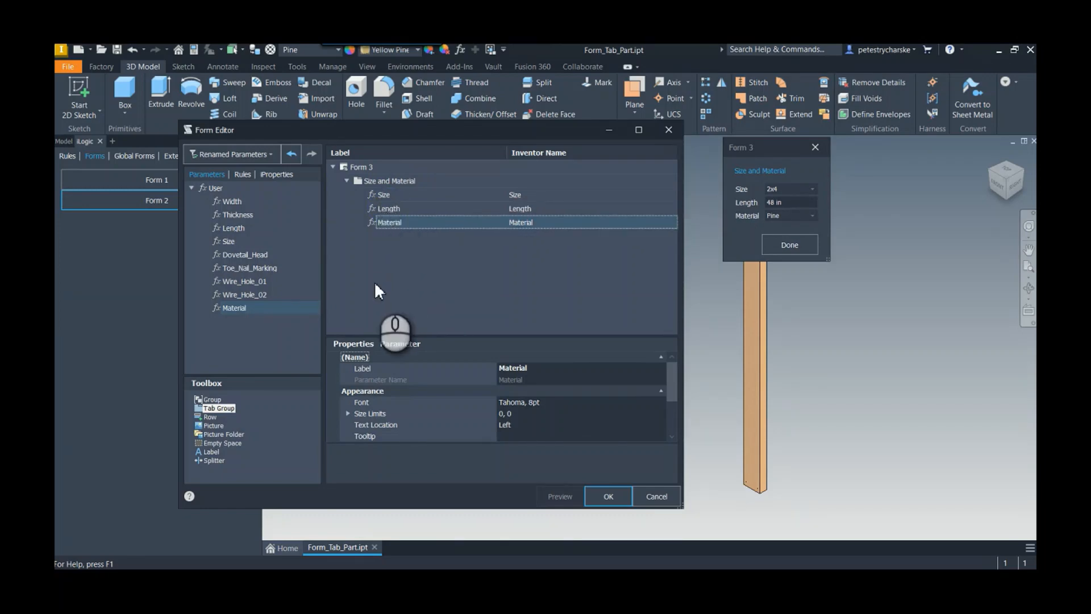
mouse_move(748, 222)
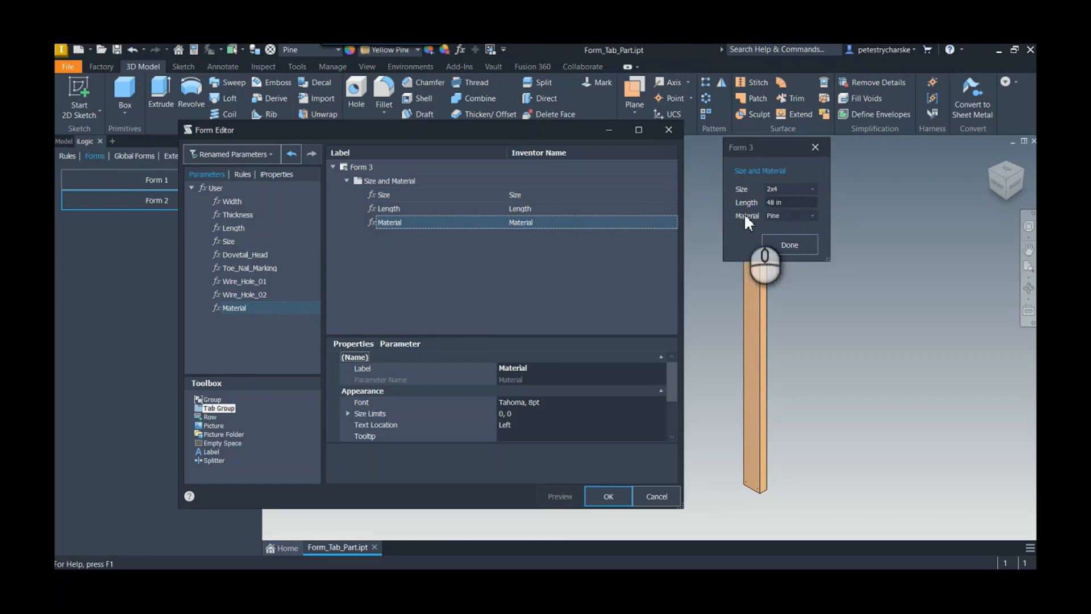
mouse_move(748, 232)
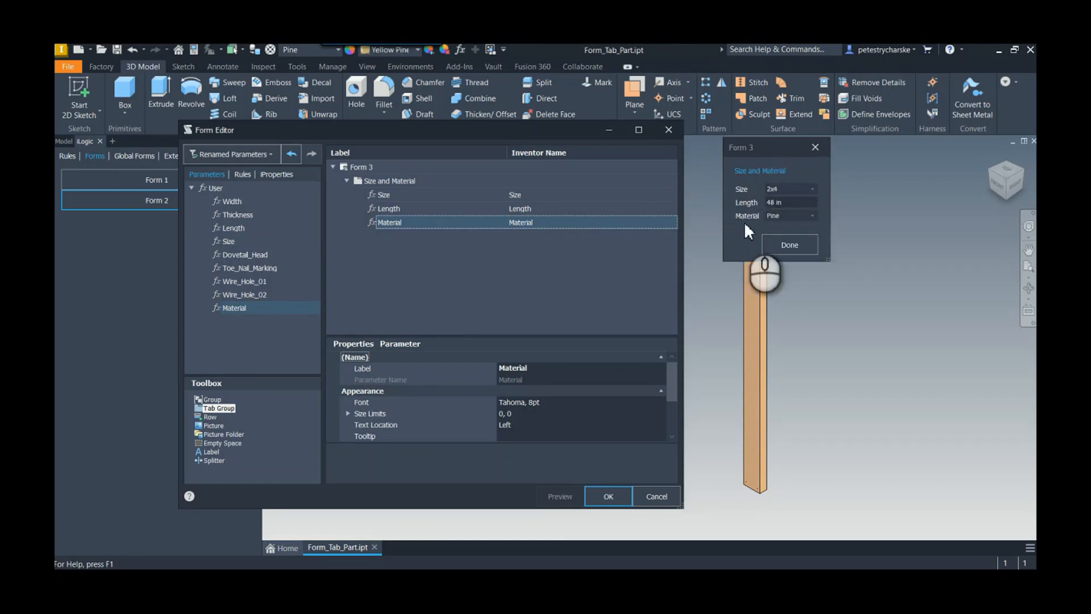
mouse_move(219, 452)
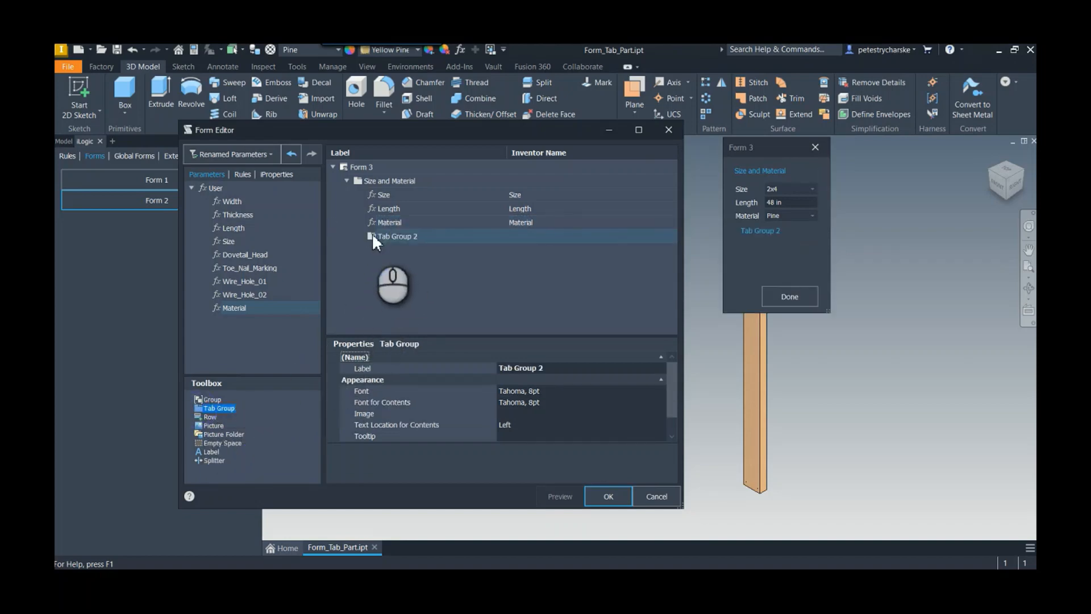
mouse_move(466, 276)
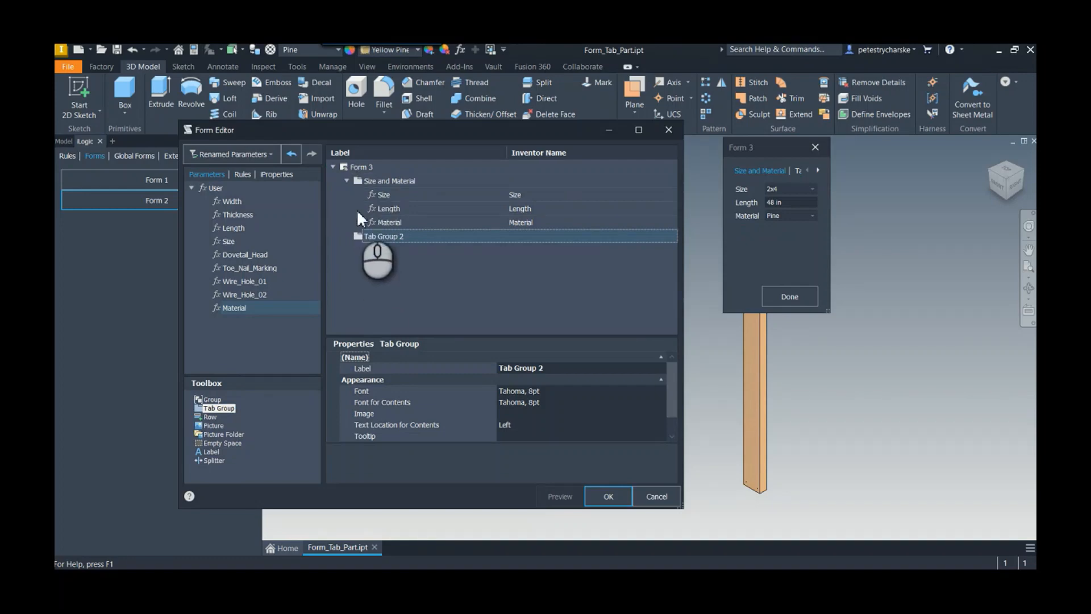
mouse_move(360, 223)
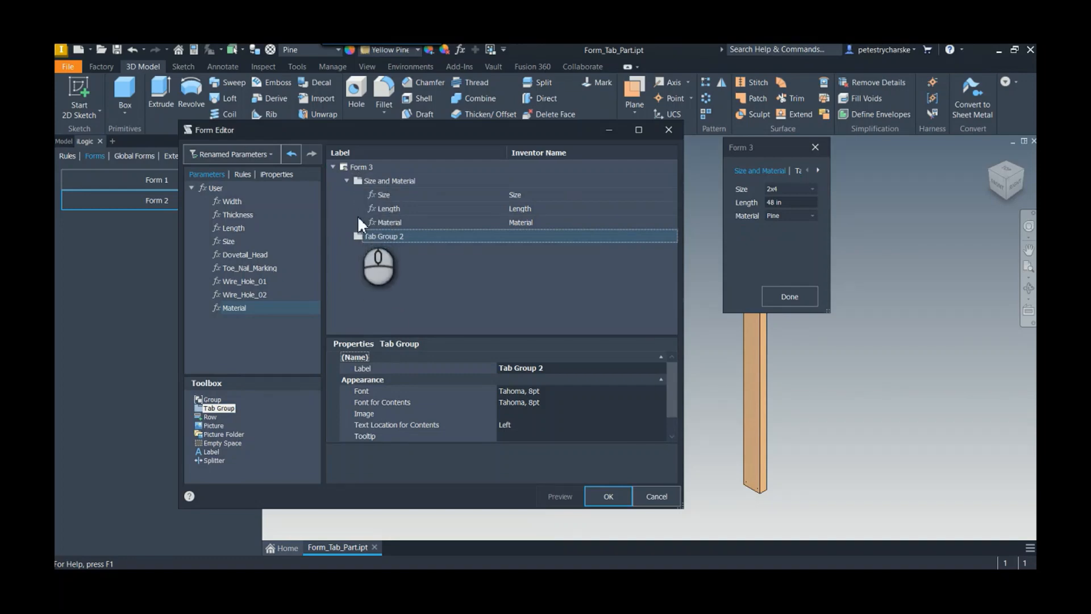
- Begin renaming the second tab group in Form 3 to Operations
left_click(359, 236)
type("Operations")
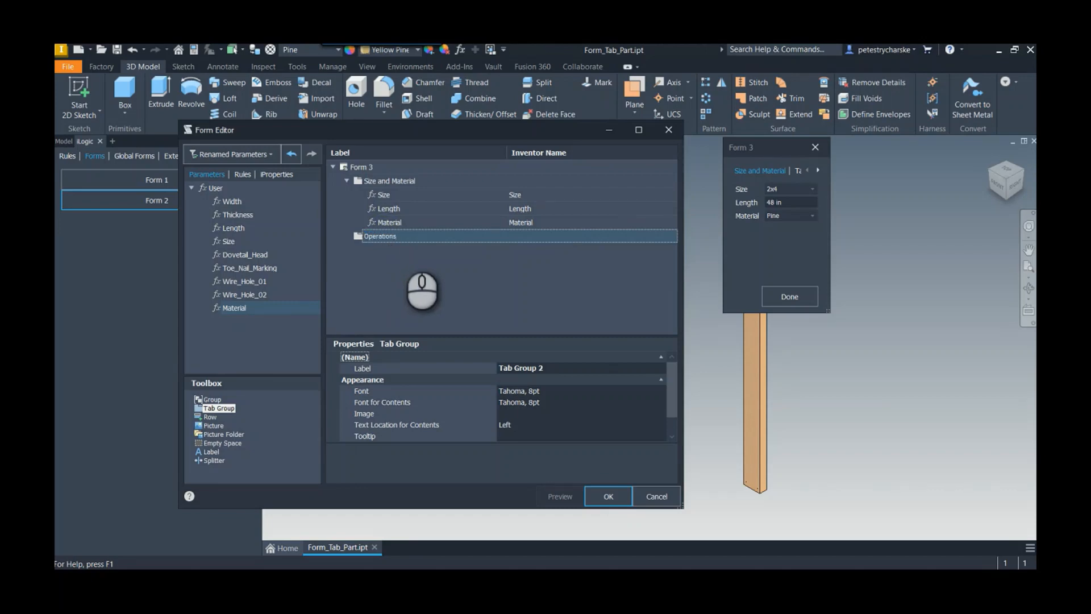
- Confirm the Operations tab name and select that tab group for the operation parameters
left_click(380, 236)
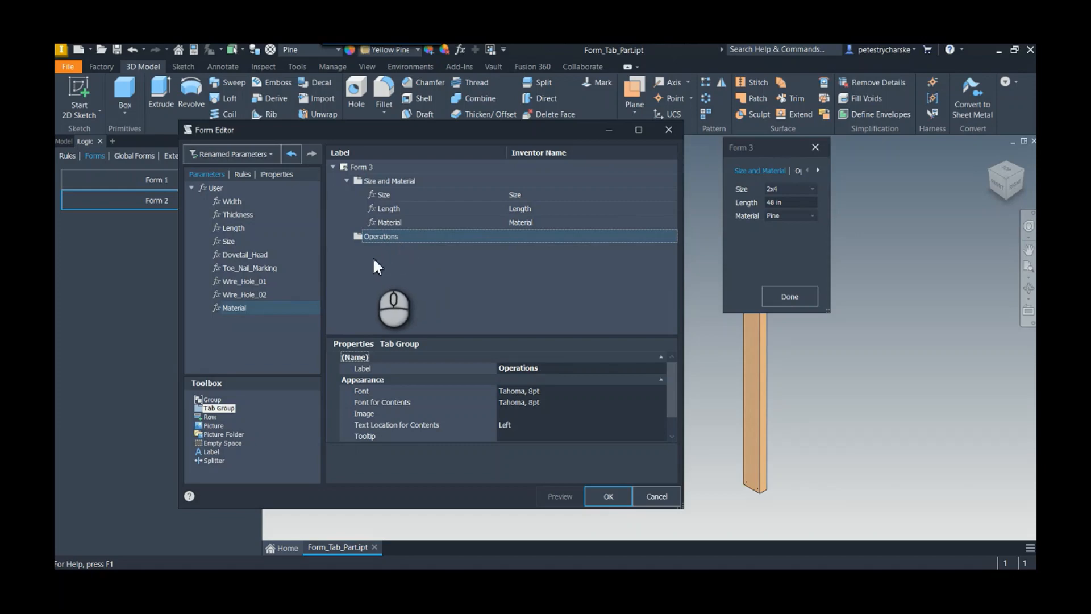
mouse_move(250, 270)
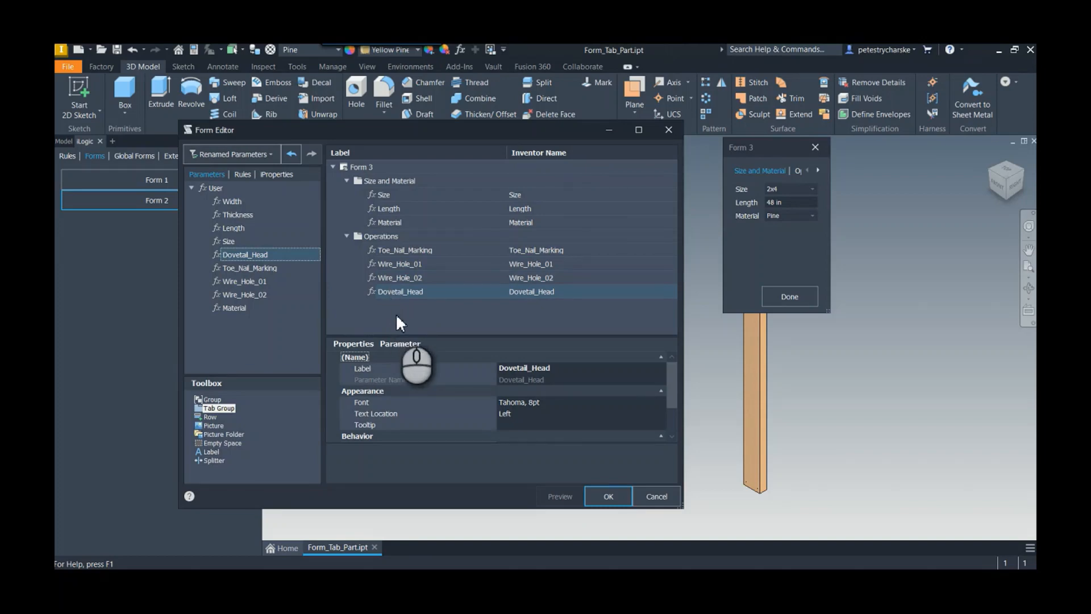
mouse_move(818, 252)
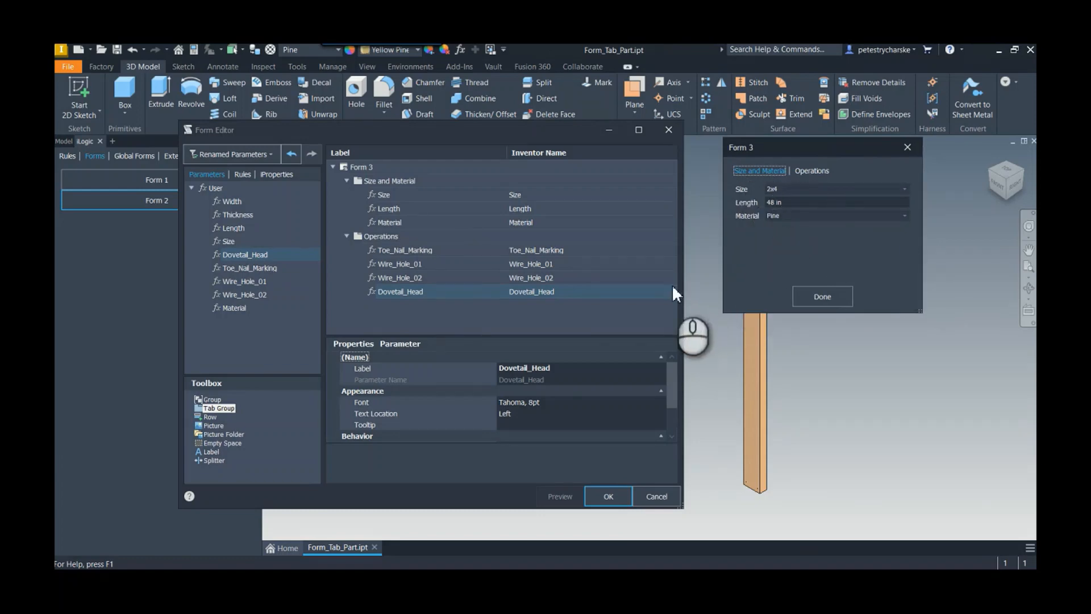
mouse_move(576, 322)
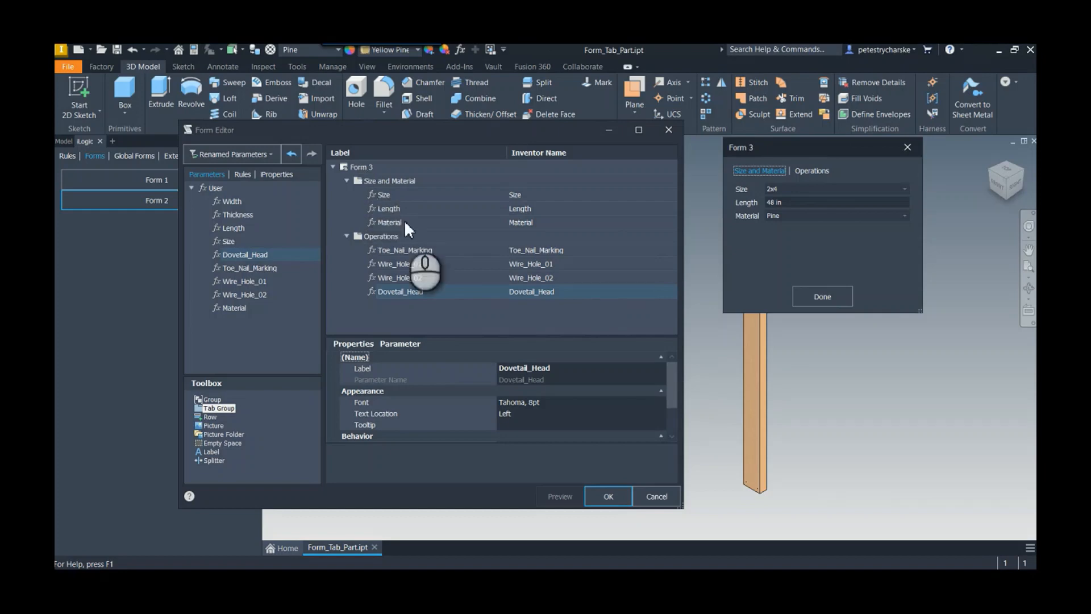
left_click(380, 236)
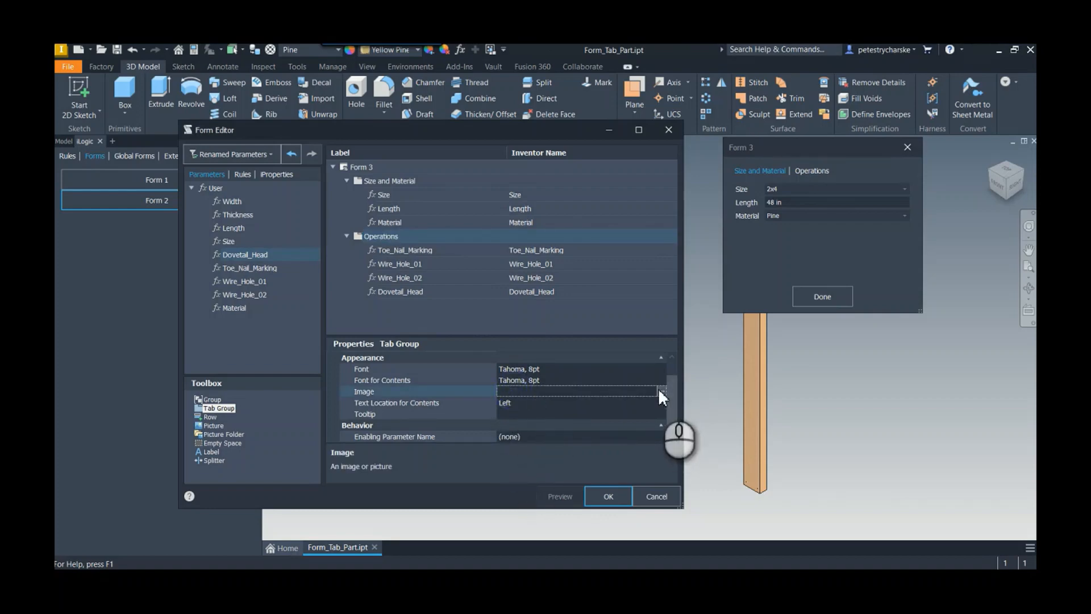
mouse_move(679, 402)
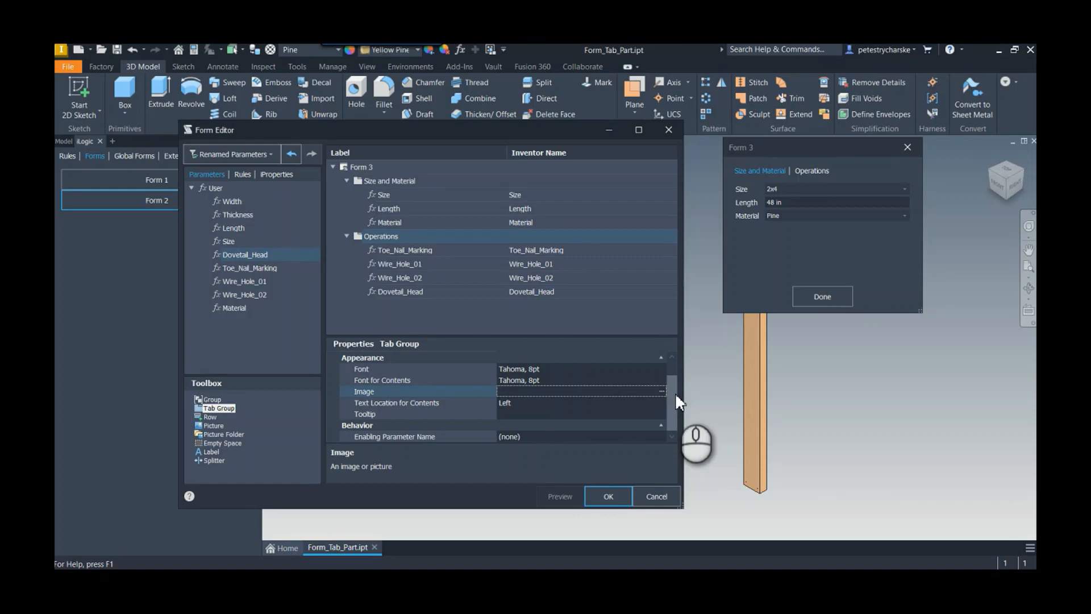
scroll("up", 3)
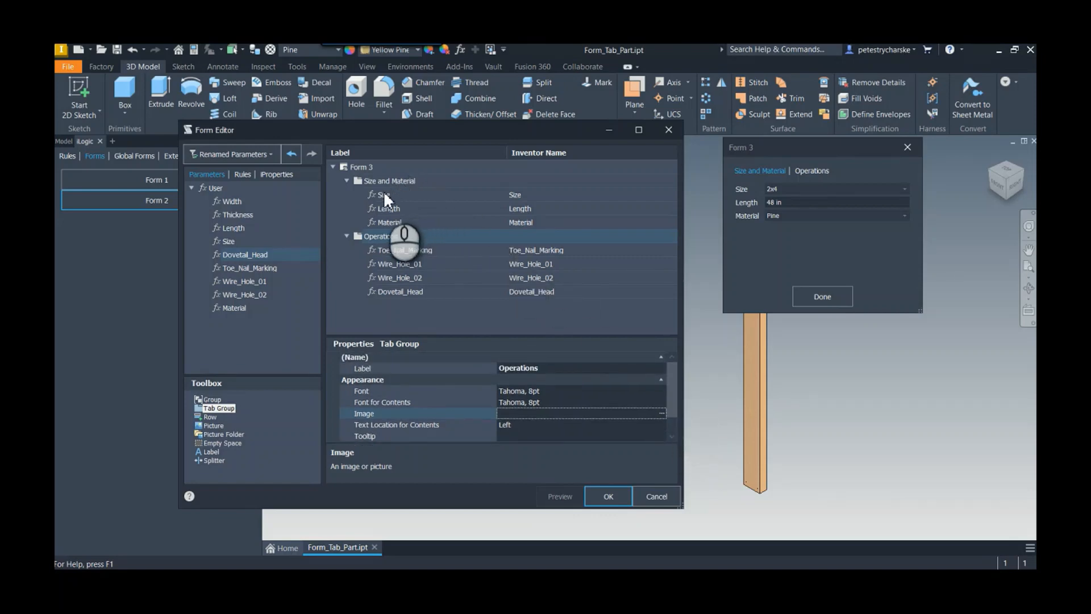
left_click(384, 195)
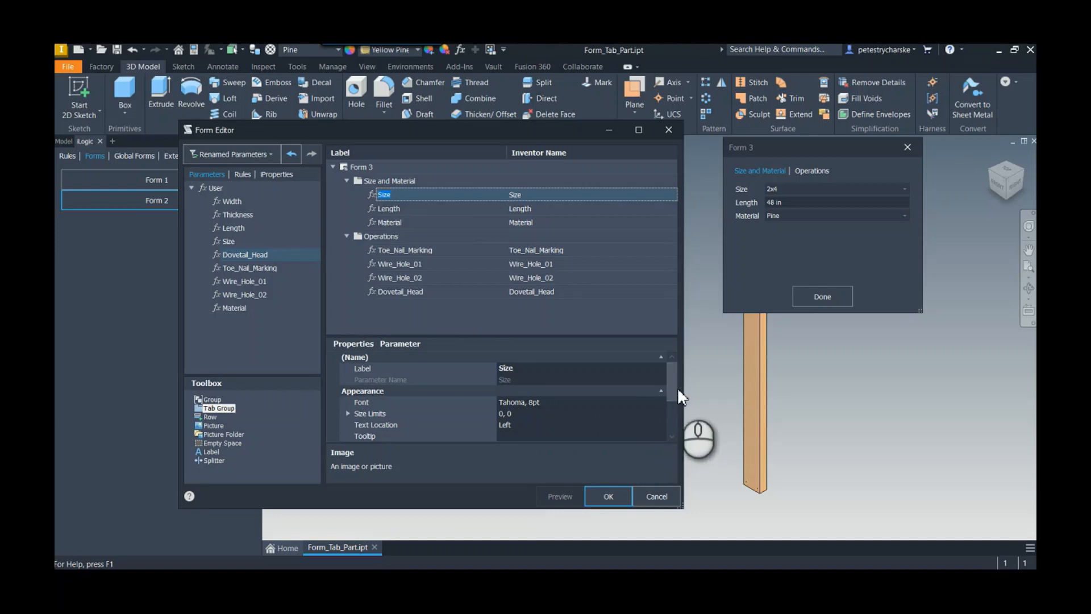
scroll("down", 3)
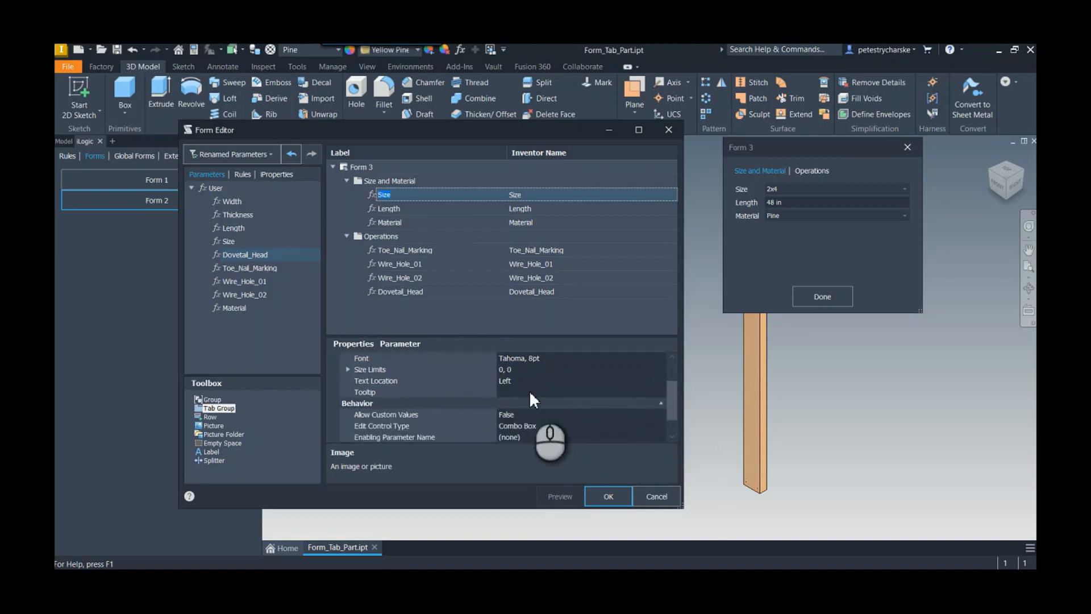
scroll("down", 3)
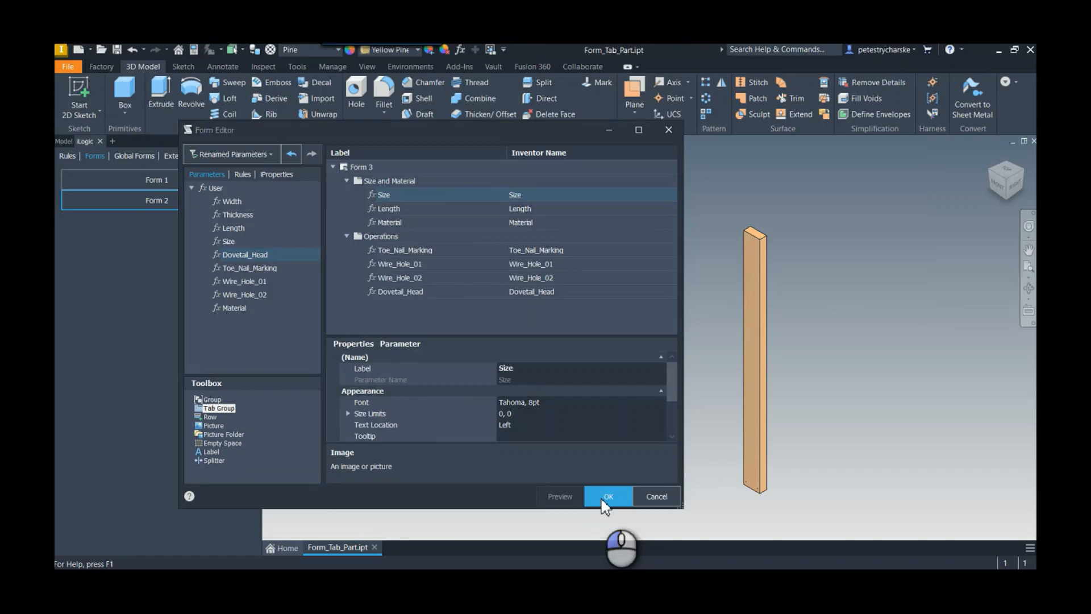
- Save Form 3 with OK, reopen it, and view its Operations tab checkboxes
left_click(607, 496)
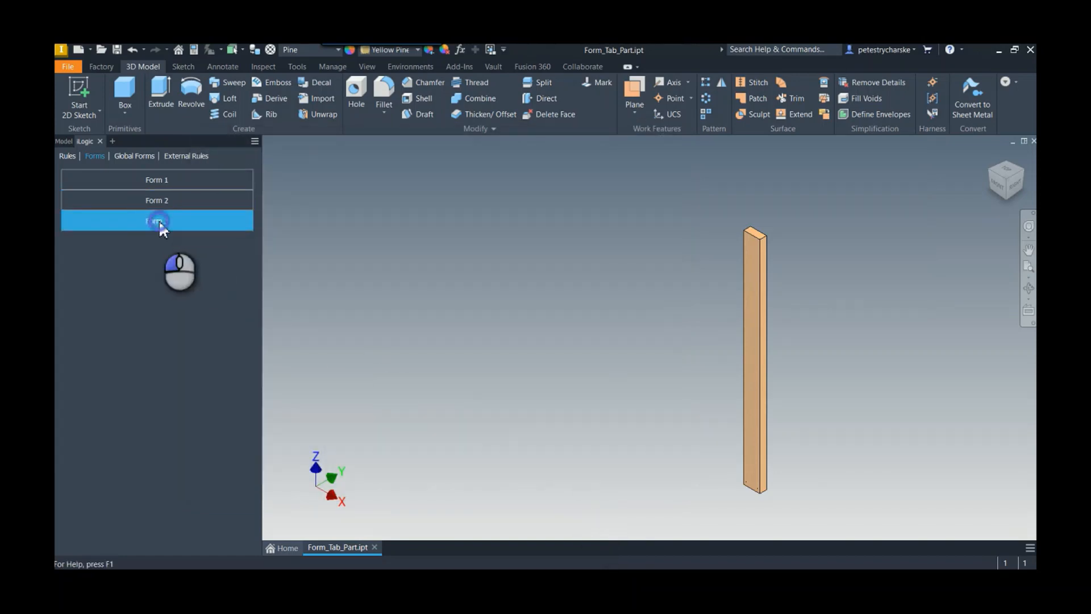
double_click(157, 221)
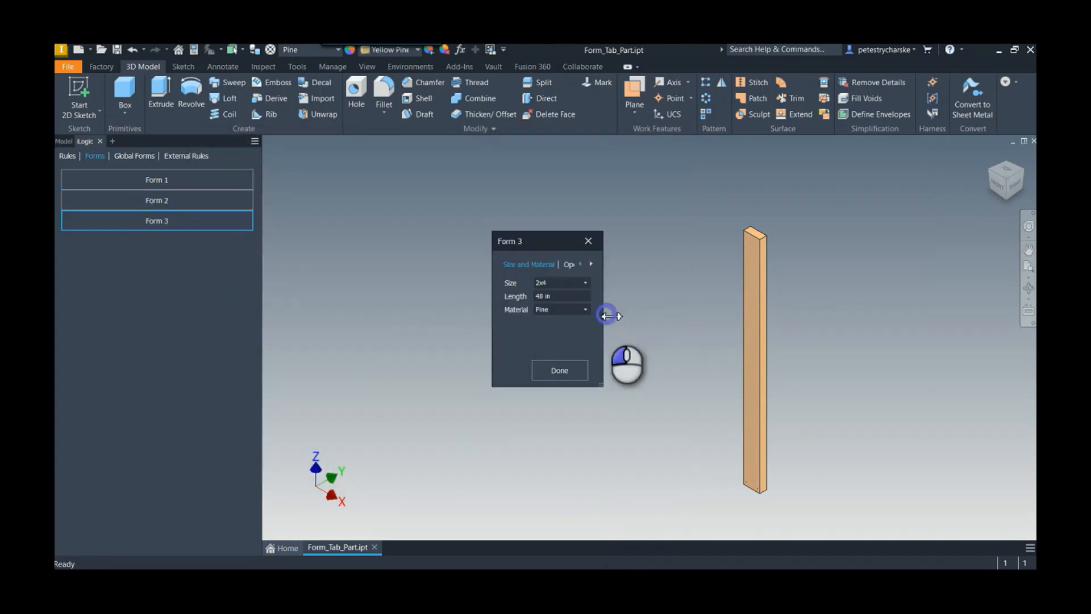
left_click(571, 264)
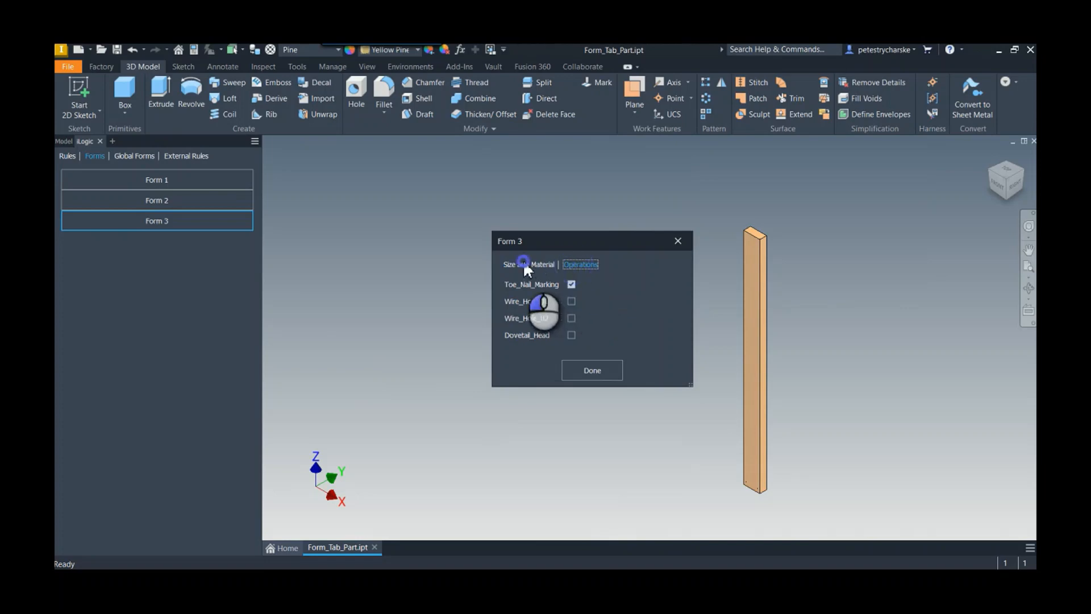